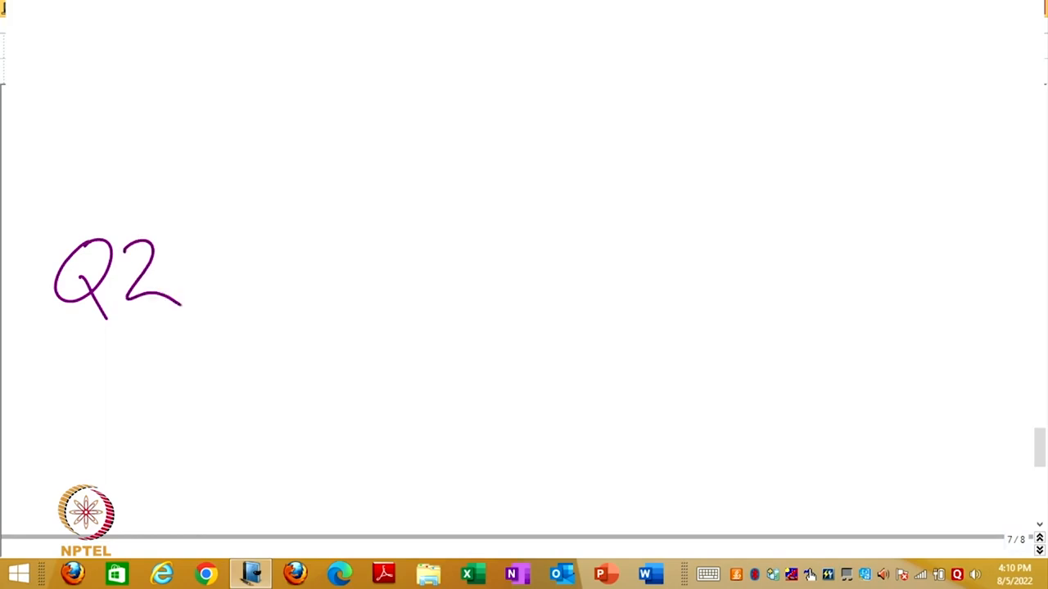
Underline Q2 and handwrite "Lattice" defined as a periodic arrangement of points.
{"action": "left_click_drag", "start_coordinate": [55, 330], "coordinate": [195, 330]}
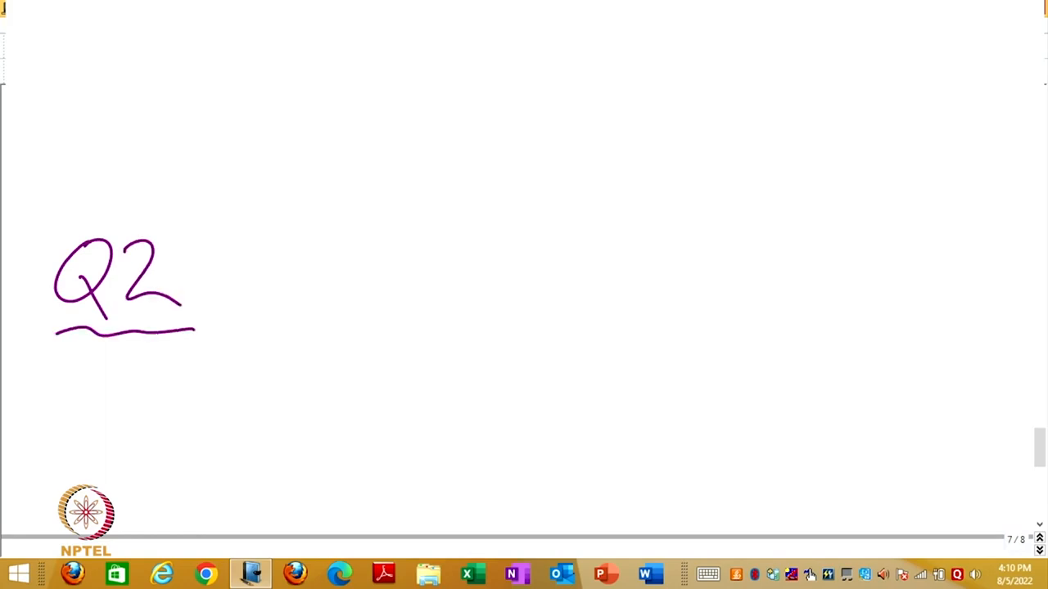
{"action": "left_click_drag", "start_coordinate": [254, 320], "coordinate": [330, 237]}
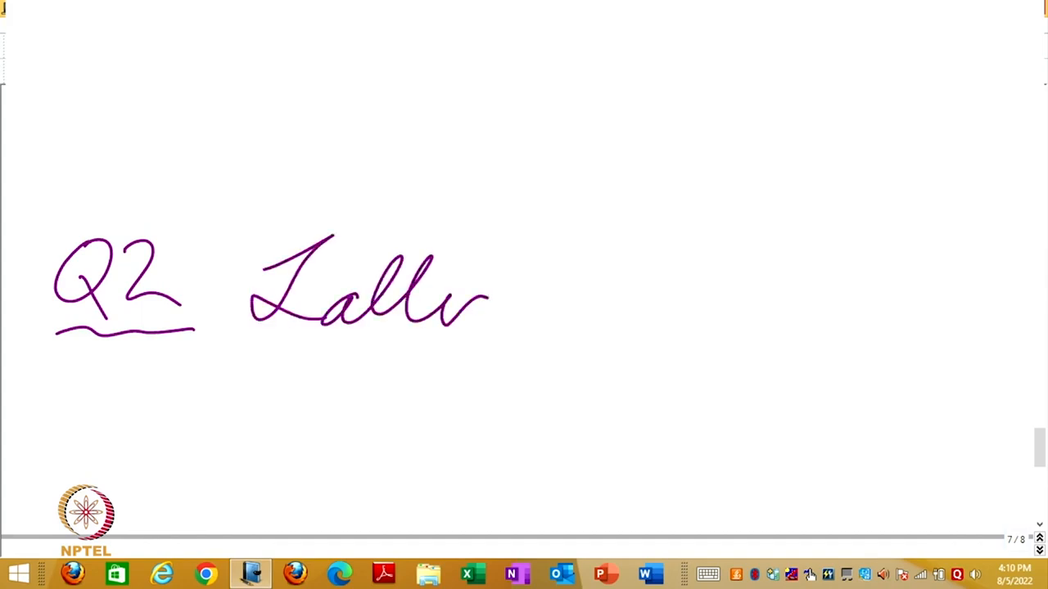
{"action": "left_click_drag", "start_coordinate": [483, 303], "coordinate": [537, 303]}
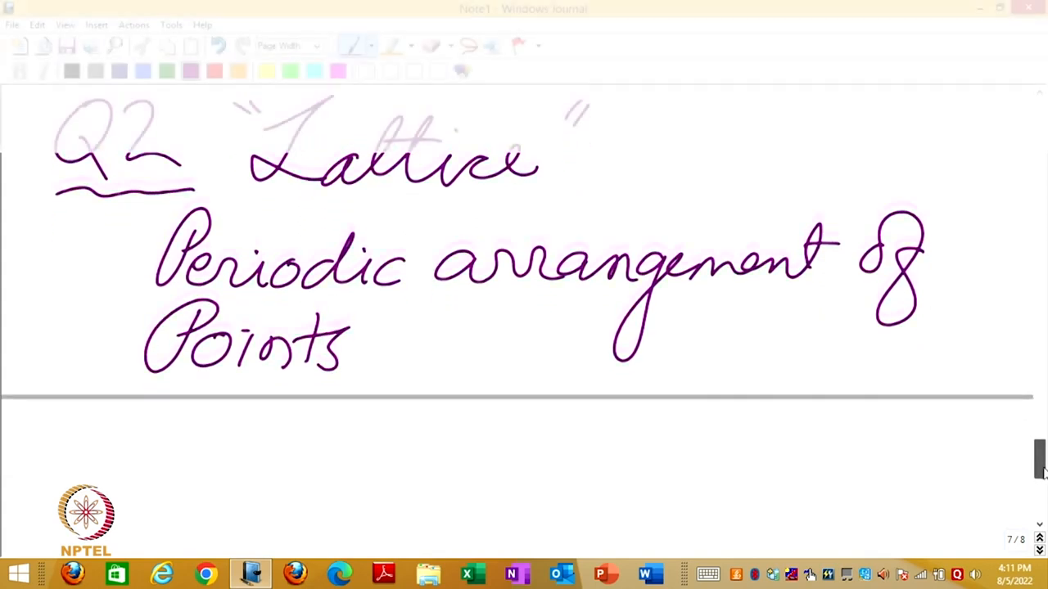
On the next page, head two columns Crystals and Lattice and begin the Crystals definition.
{"action": "scroll", "scroll_direction": "down", "scroll_amount": 3}
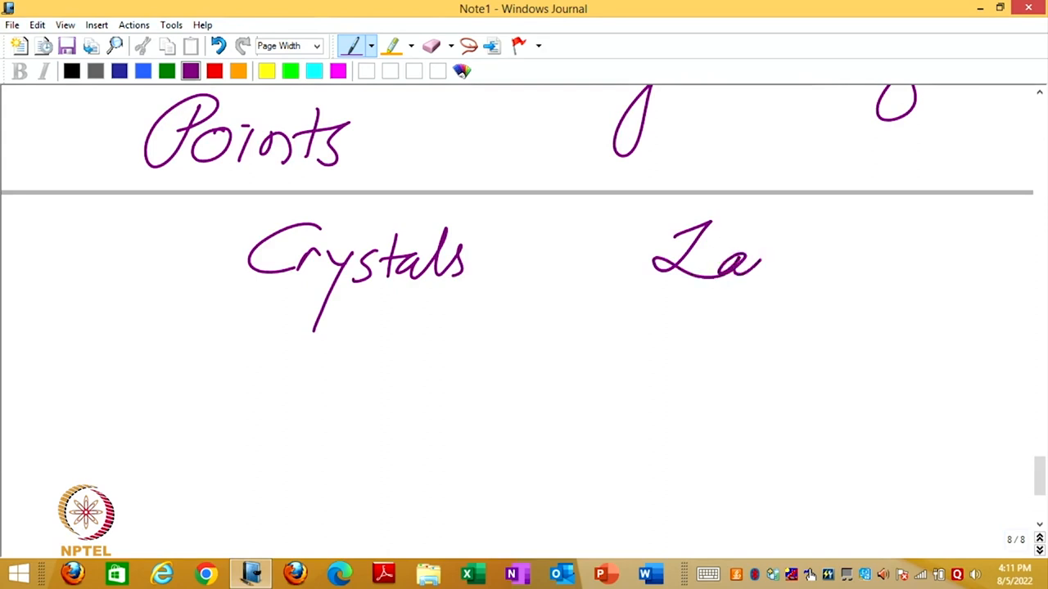
{"action": "left_click_drag", "start_coordinate": [753, 246], "coordinate": [871, 278]}
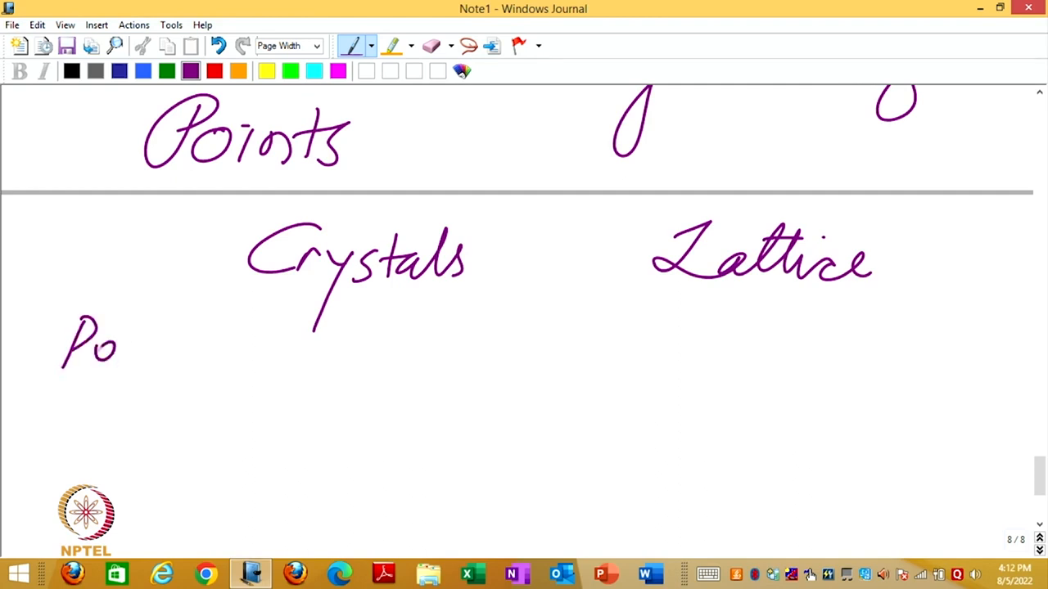
{"action": "left_click_drag", "start_coordinate": [122, 344], "coordinate": [254, 361]}
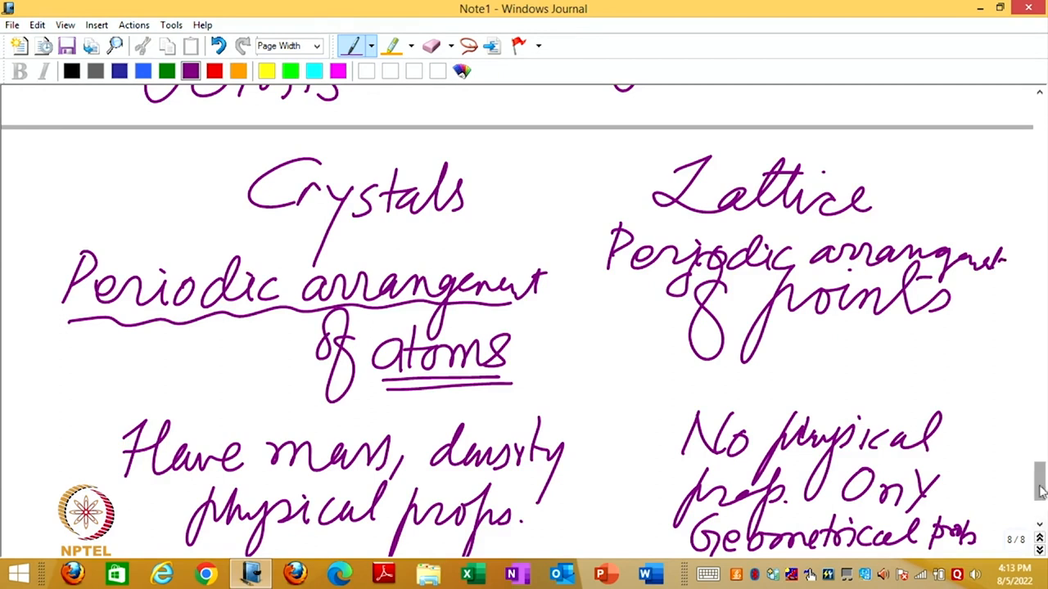
On a fresh page, handwrite the first line "Every periodic pattern (Crystal)".
{"action": "scroll", "scroll_direction": "down", "scroll_amount": 3}
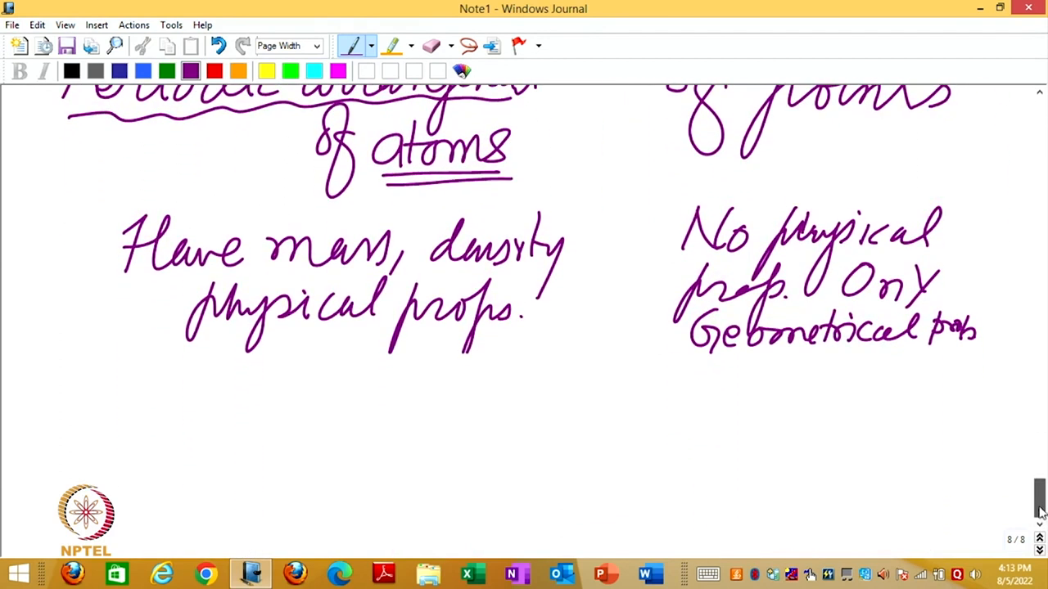
{"action": "scroll", "scroll_direction": "down", "scroll_amount": 3}
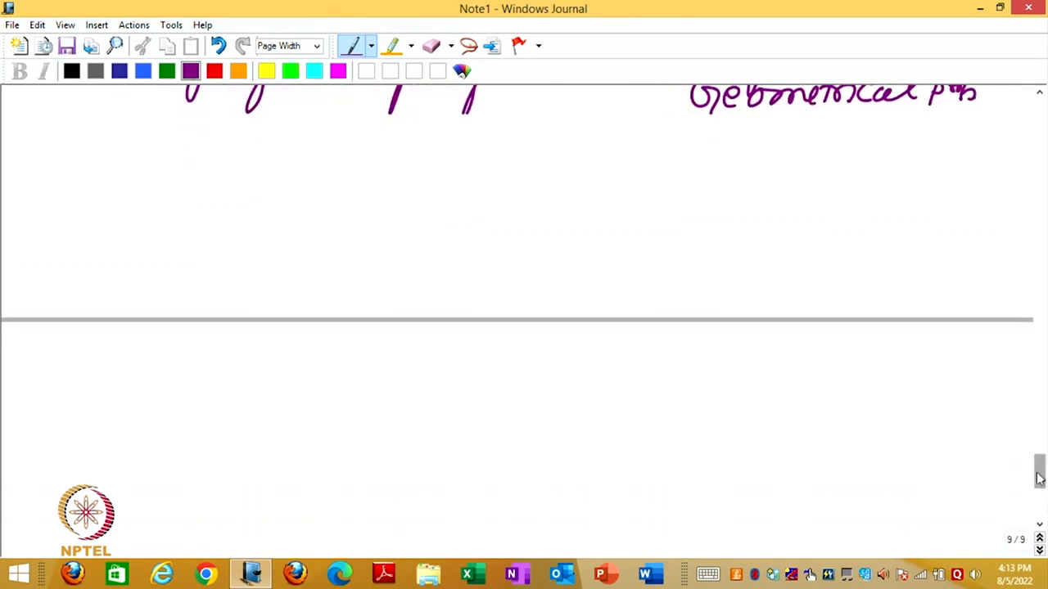
{"action": "scroll", "scroll_direction": "down", "scroll_amount": 3}
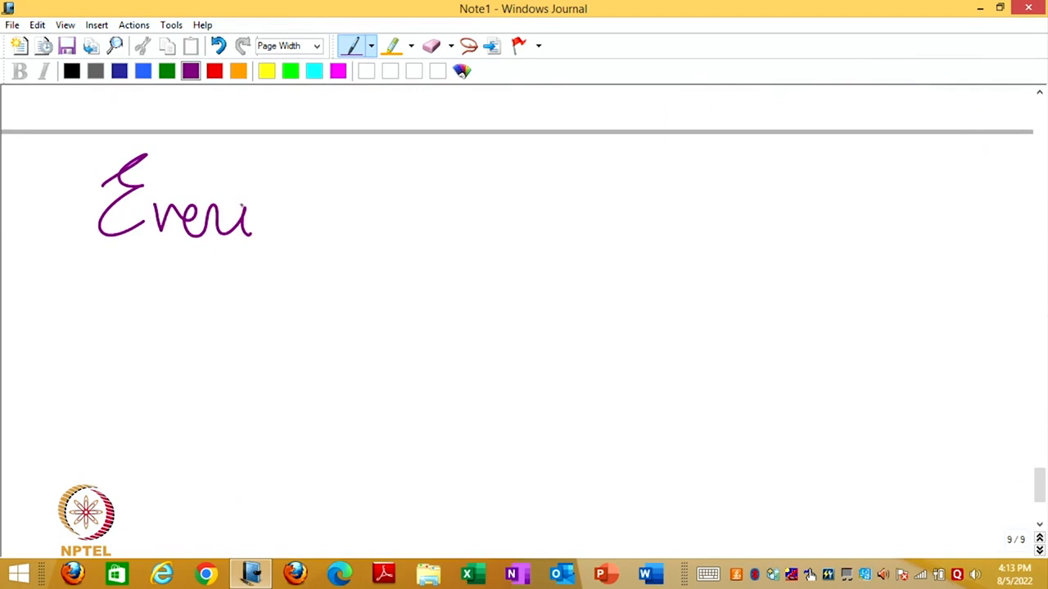
{"action": "left_click_drag", "start_coordinate": [253, 205], "coordinate": [242, 295]}
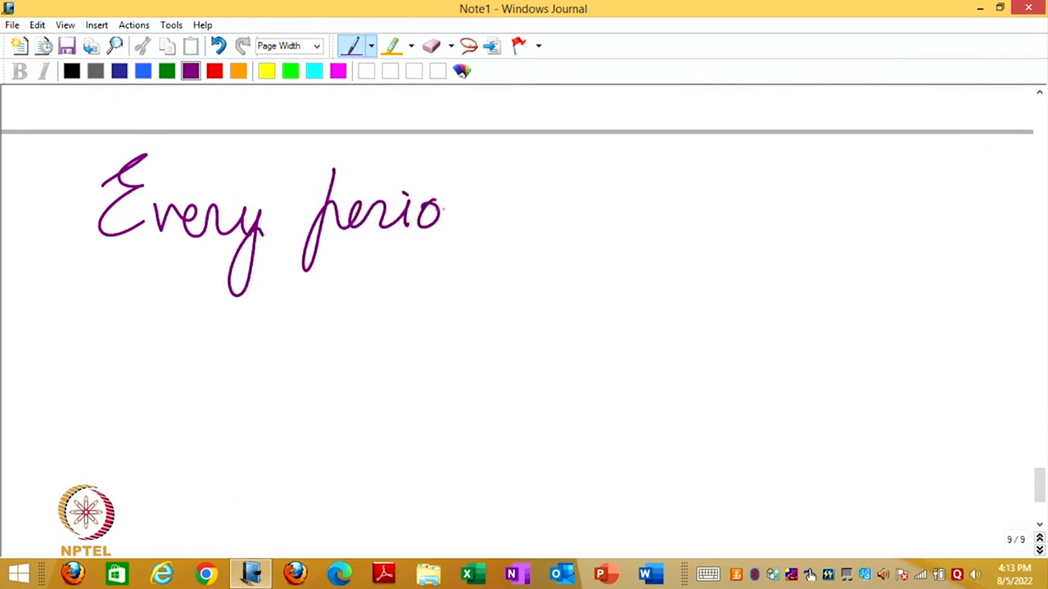
{"action": "left_click_drag", "start_coordinate": [445, 213], "coordinate": [581, 237]}
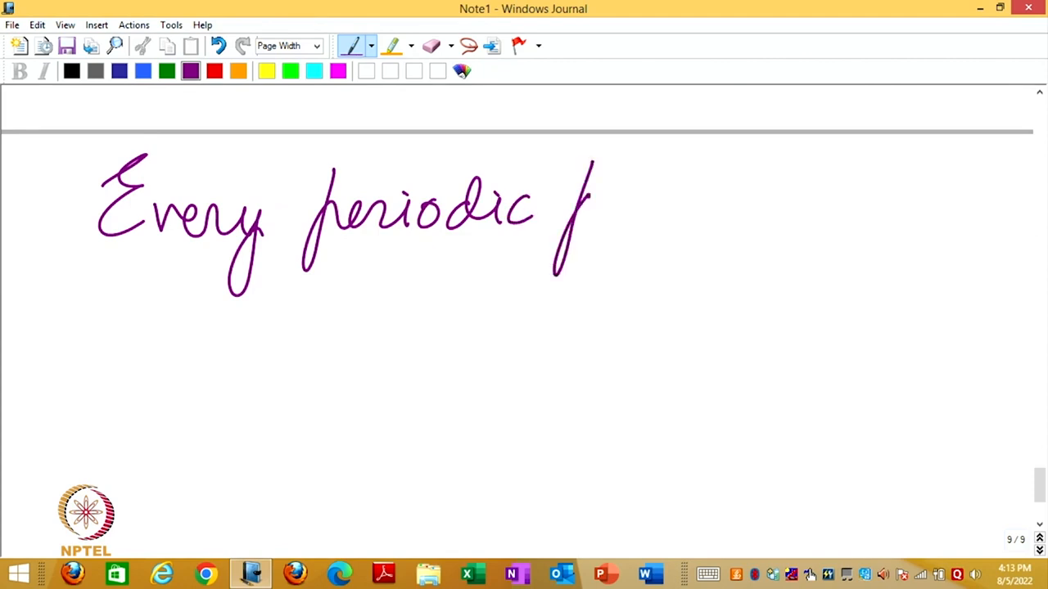
{"action": "left_click_drag", "start_coordinate": [590, 205], "coordinate": [720, 221]}
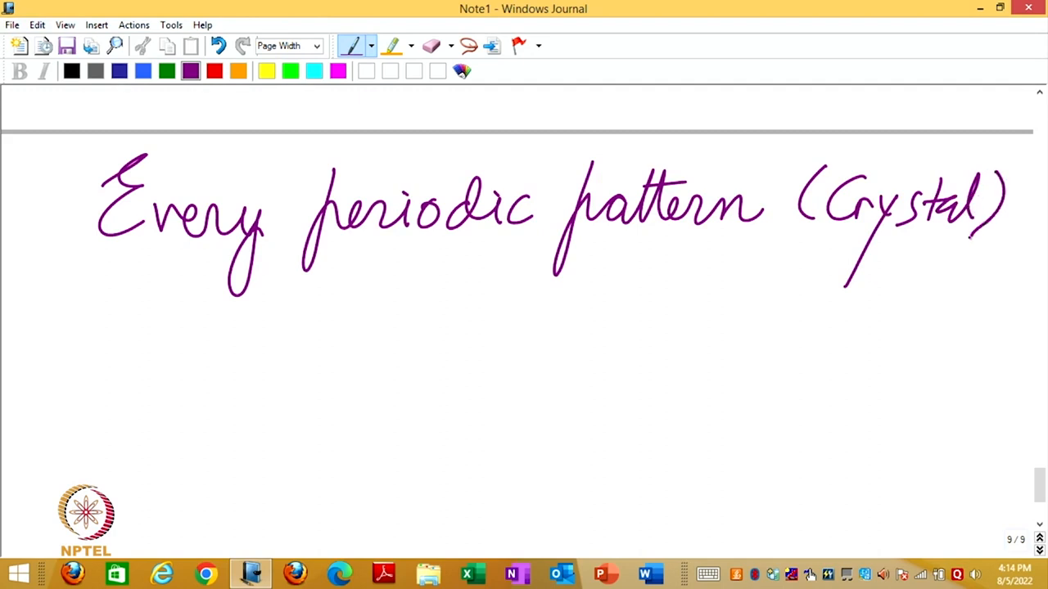
Write the second line "has a Lattice associated with it.".
{"action": "left_click_drag", "start_coordinate": [90, 308], "coordinate": [63, 369]}
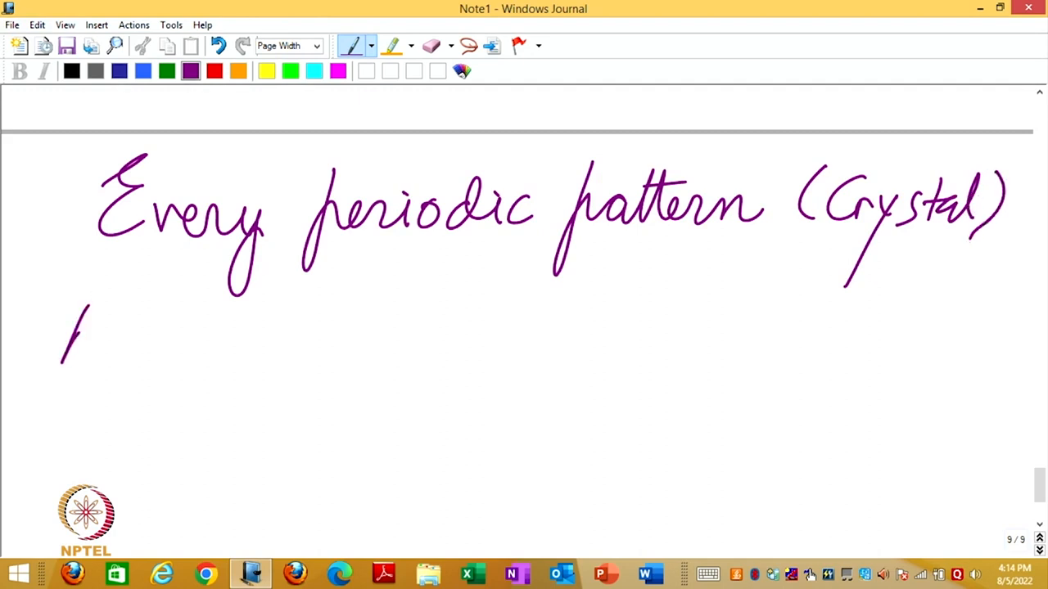
{"action": "left_click_drag", "start_coordinate": [74, 311], "coordinate": [311, 352]}
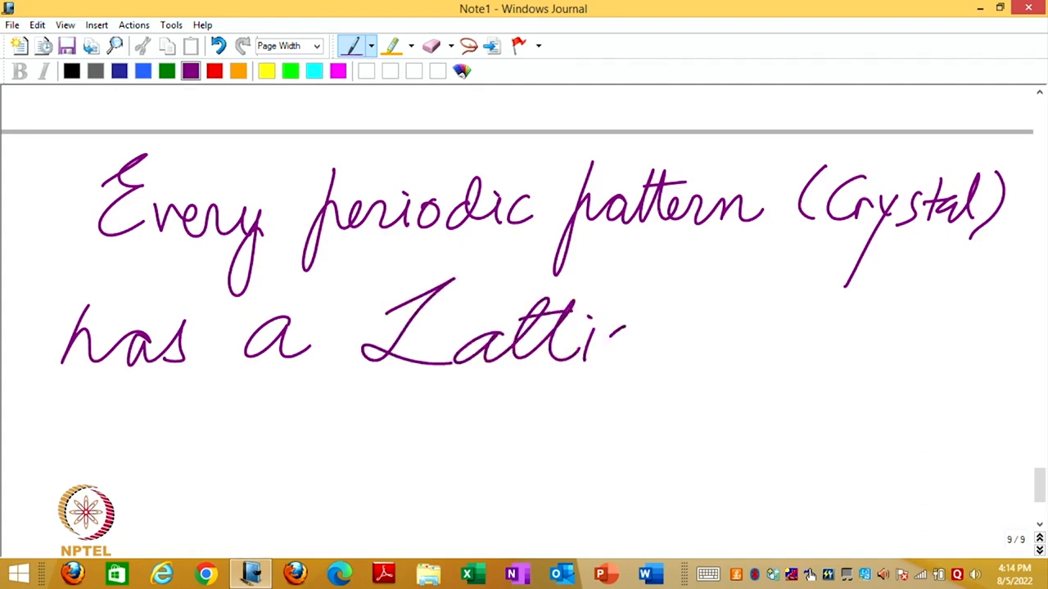
{"action": "left_click_drag", "start_coordinate": [598, 335], "coordinate": [802, 335]}
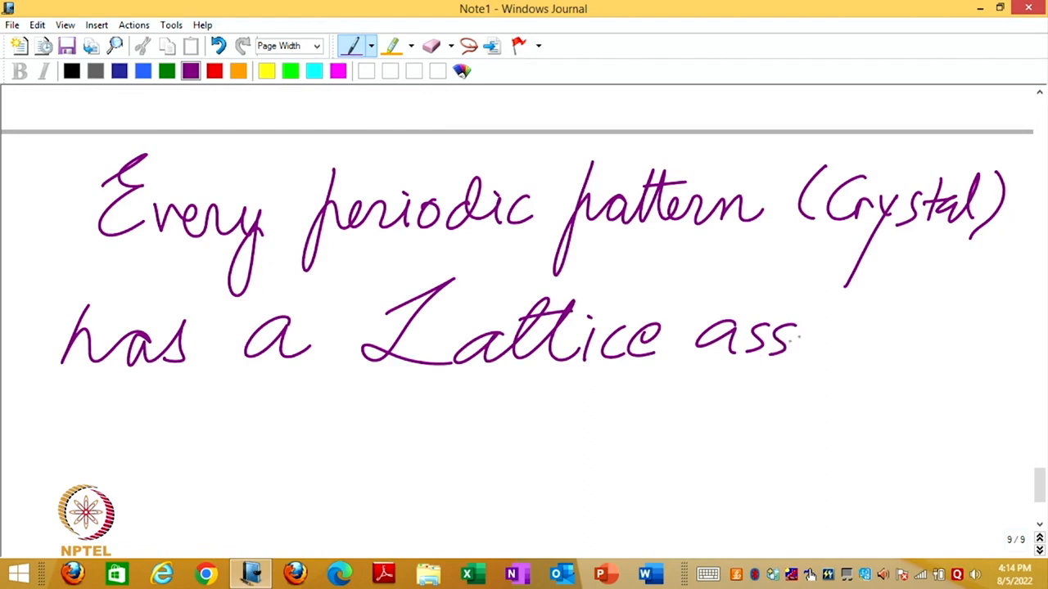
{"action": "left_click_drag", "start_coordinate": [799, 339], "coordinate": [930, 339]}
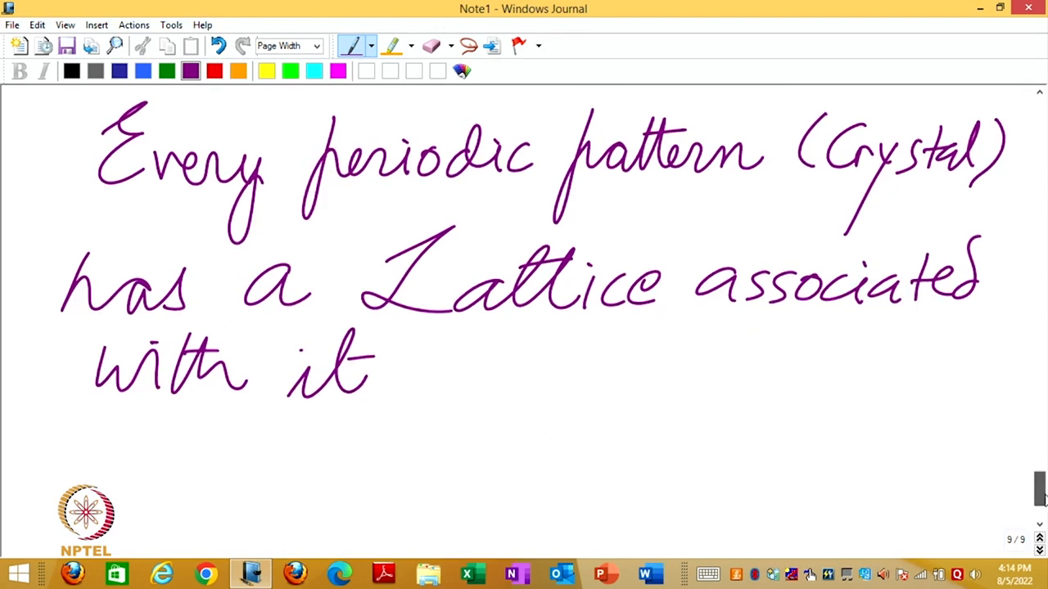
{"action": "scroll", "scroll_direction": "down", "scroll_amount": 3}
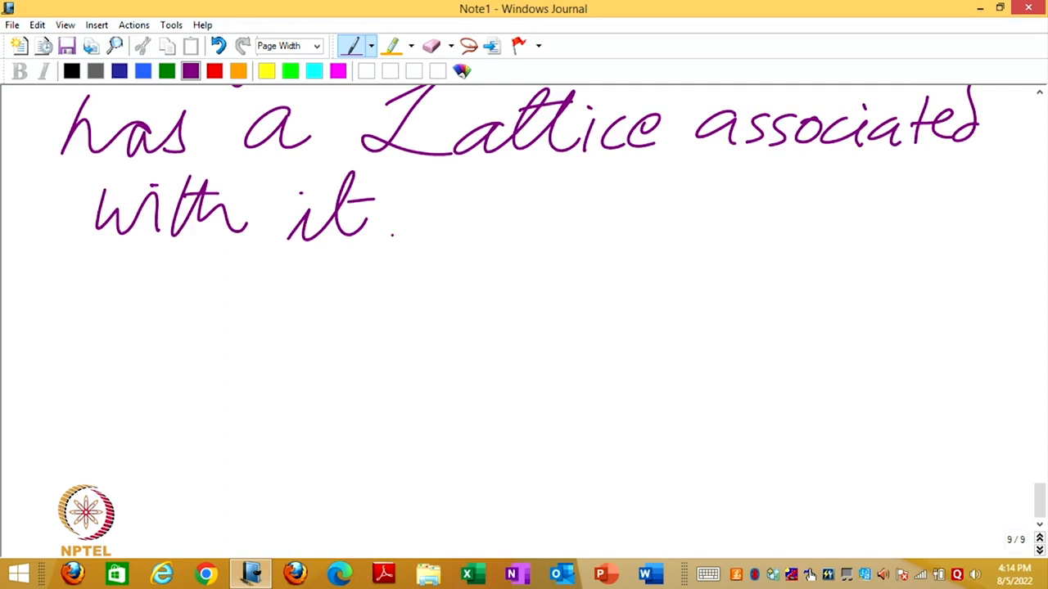
Draw a row of circles with red centre dots and label the circles Crystal.
{"action": "left_click", "coordinate": [227, 358]}
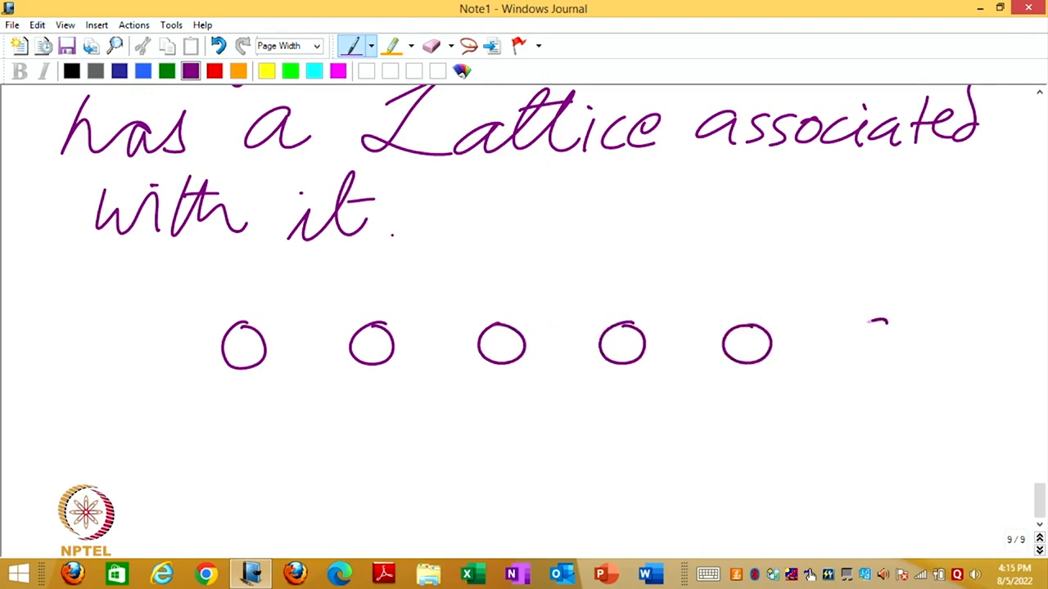
{"action": "left_click_drag", "start_coordinate": [167, 346], "coordinate": [288, 345]}
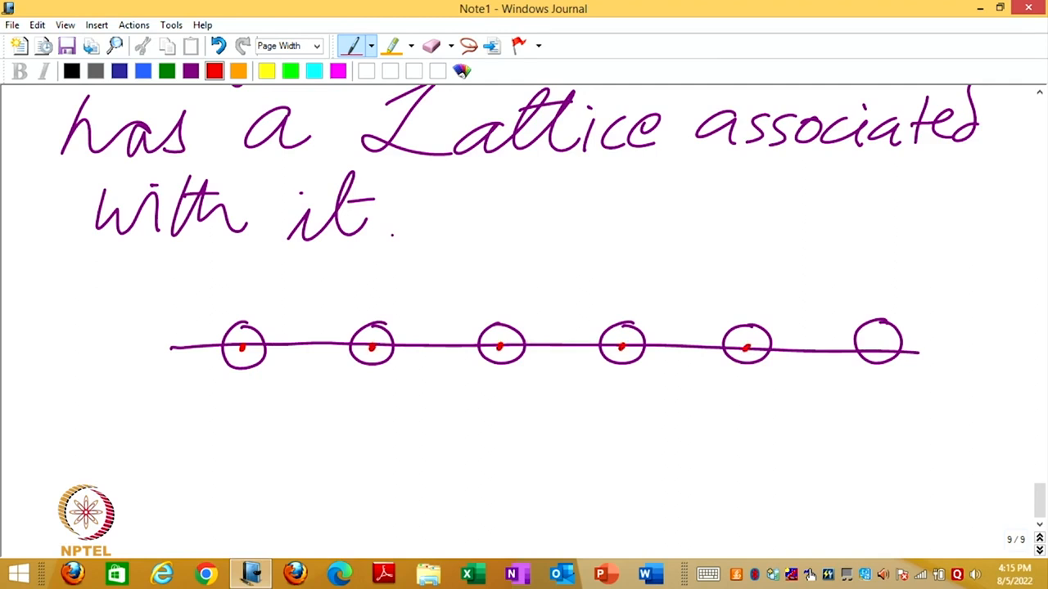
{"action": "left_click", "coordinate": [877, 347]}
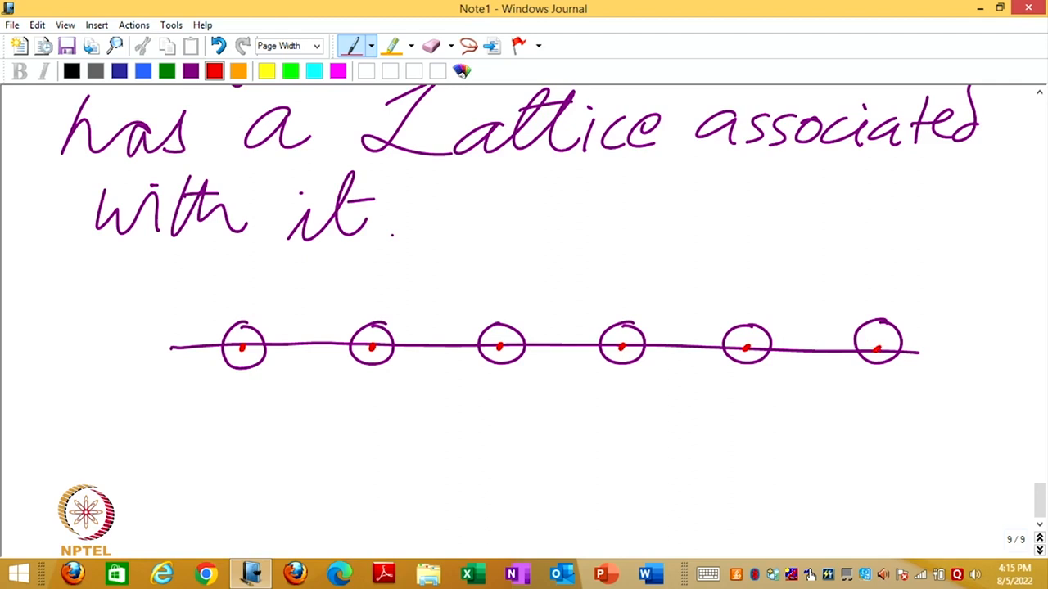
{"action": "left_click_drag", "start_coordinate": [246, 360], "coordinate": [265, 417]}
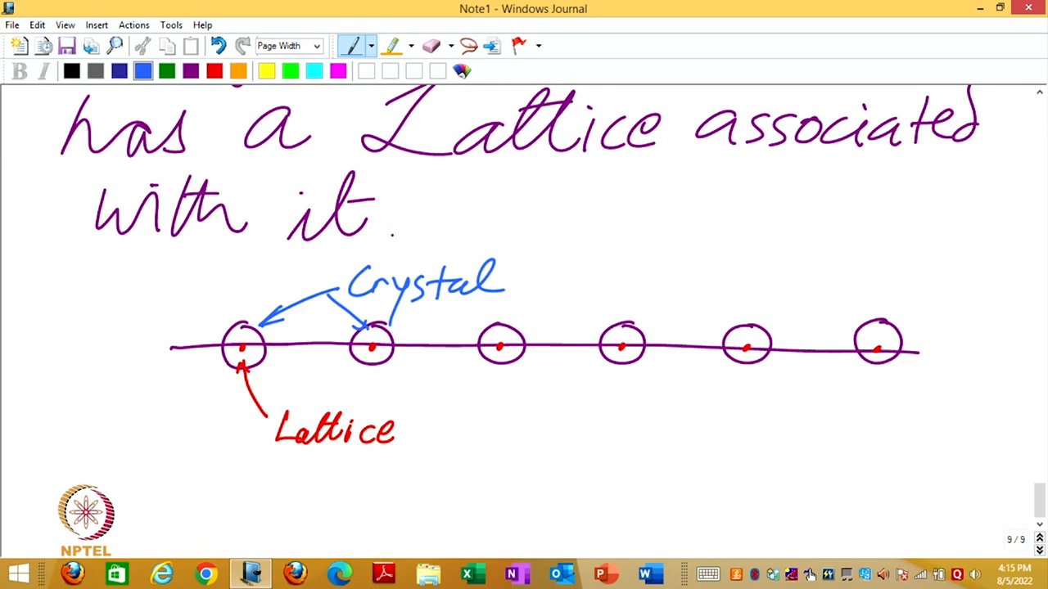
Mark the spacing a between circles for Crystal (a) and Lattice (a) in red and orange ink.
{"action": "left_click_drag", "start_coordinate": [291, 376], "coordinate": [311, 357]}
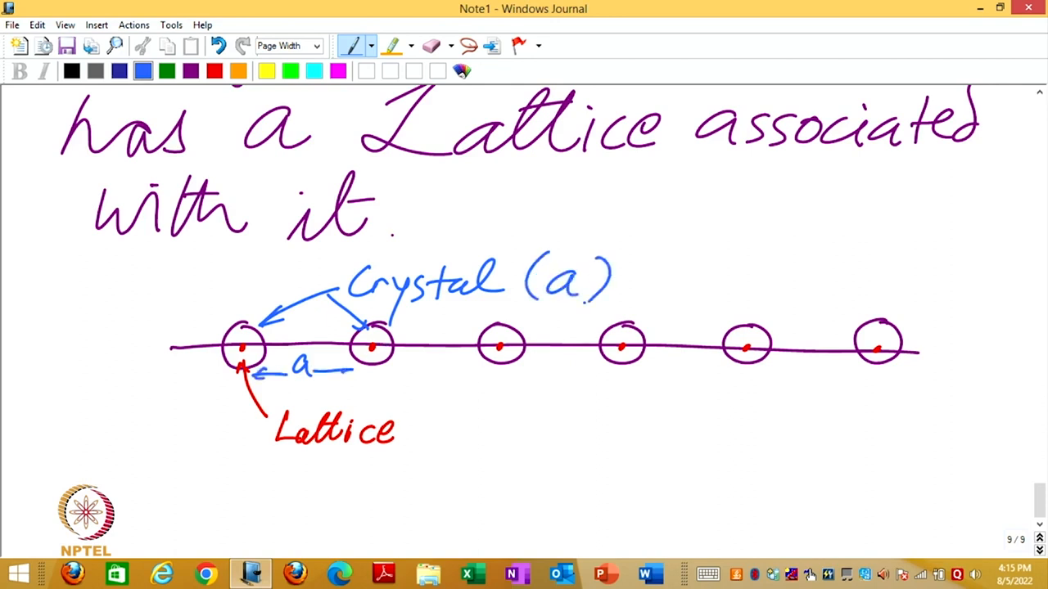
{"action": "left_click", "coordinate": [213, 70]}
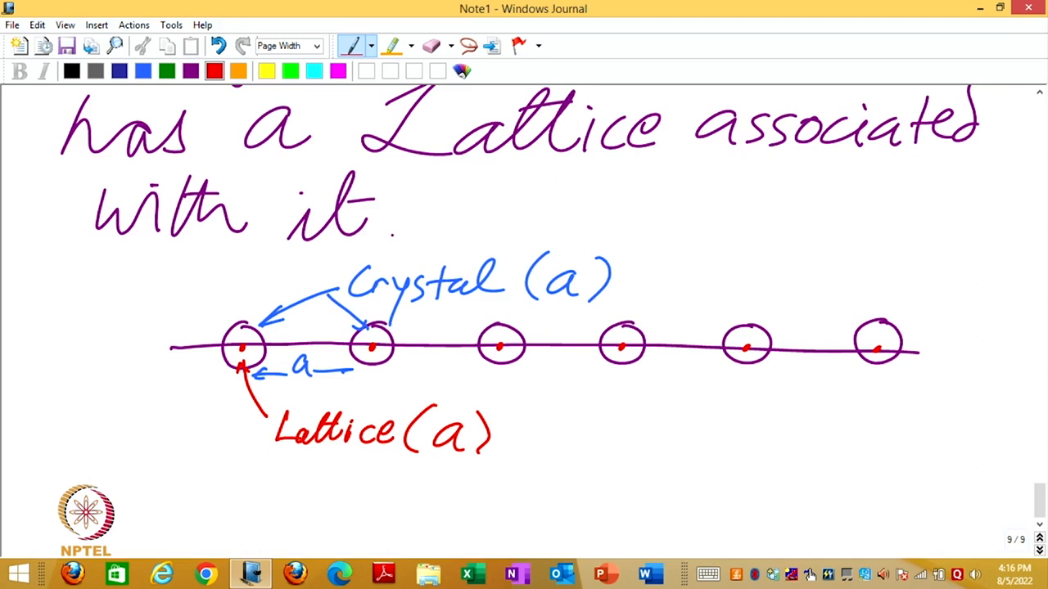
{"action": "left_click", "coordinate": [239, 70]}
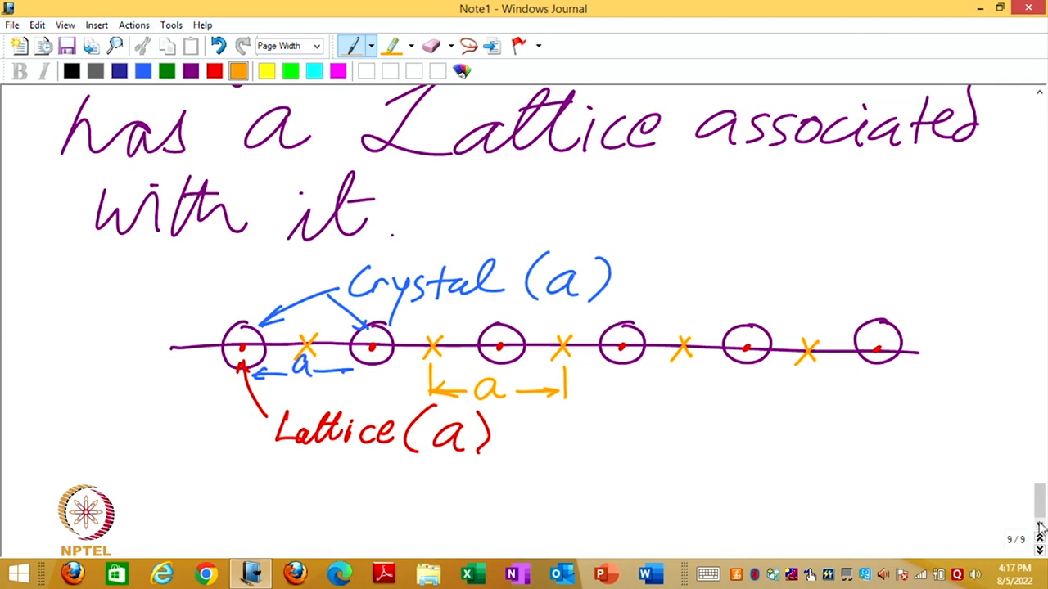
{"action": "mouse_move", "coordinate": [1039, 527]}
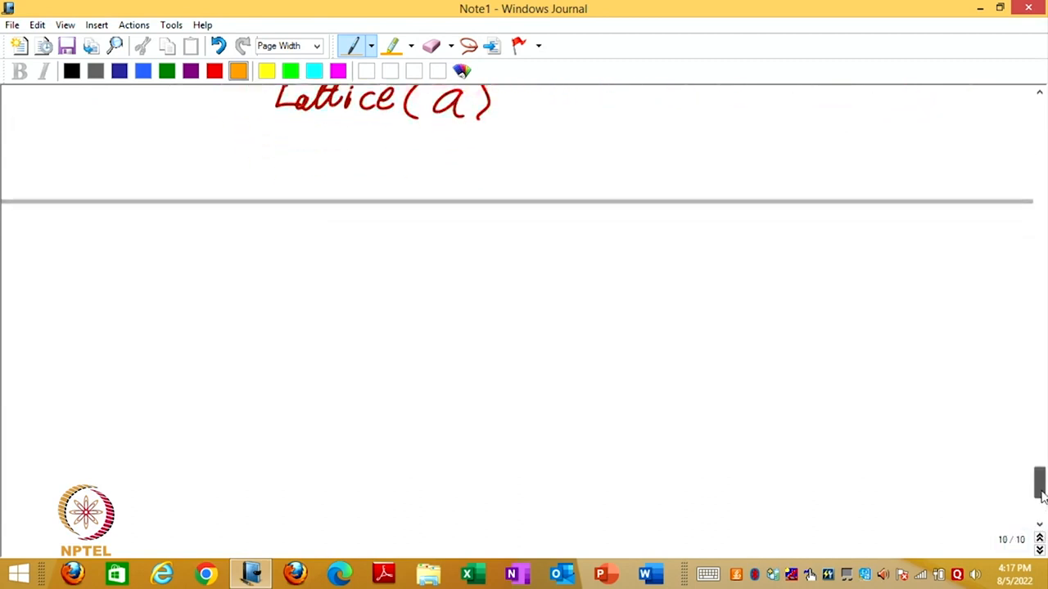
On the blank next page, sketch a trial ring of small atom circles.
{"action": "scroll", "scroll_direction": "down", "scroll_amount": 3}
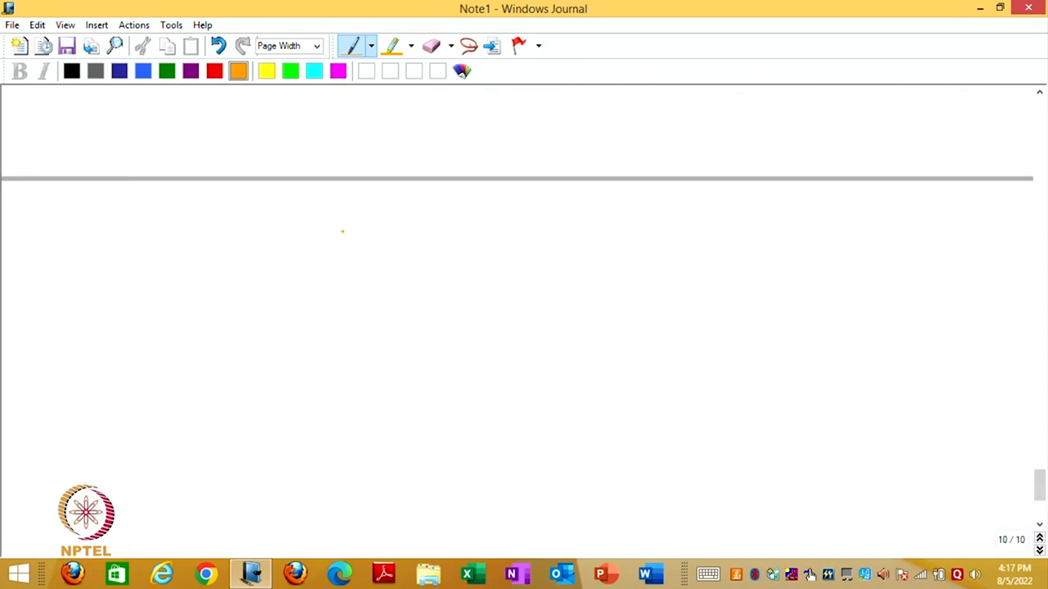
{"action": "left_click_drag", "start_coordinate": [352, 262], "coordinate": [377, 259]}
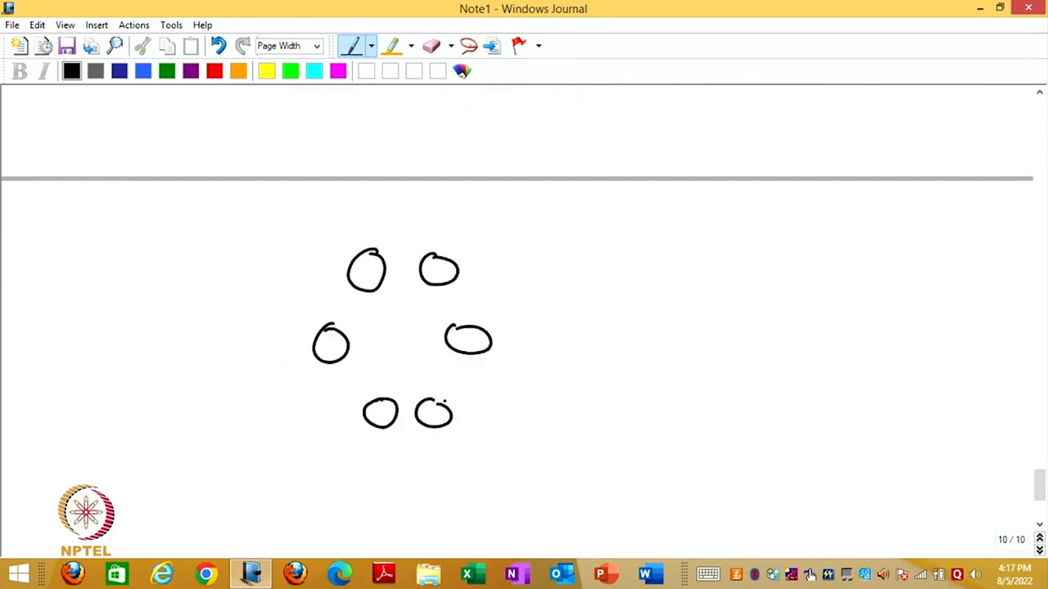
{"action": "left_click_drag", "start_coordinate": [537, 342], "coordinate": [576, 342]}
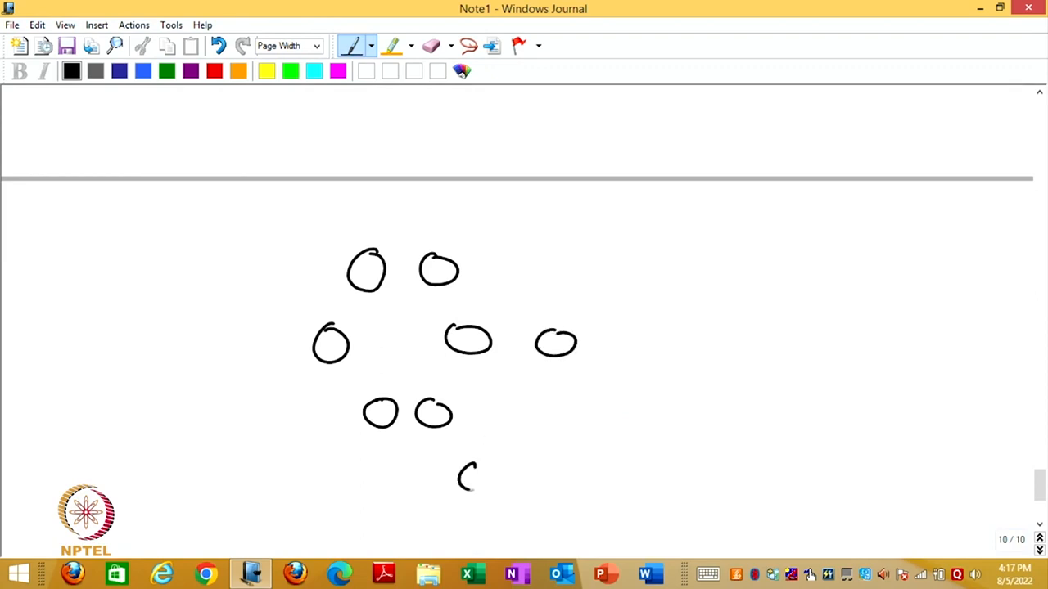
{"action": "left_click_drag", "start_coordinate": [459, 475], "coordinate": [573, 488]}
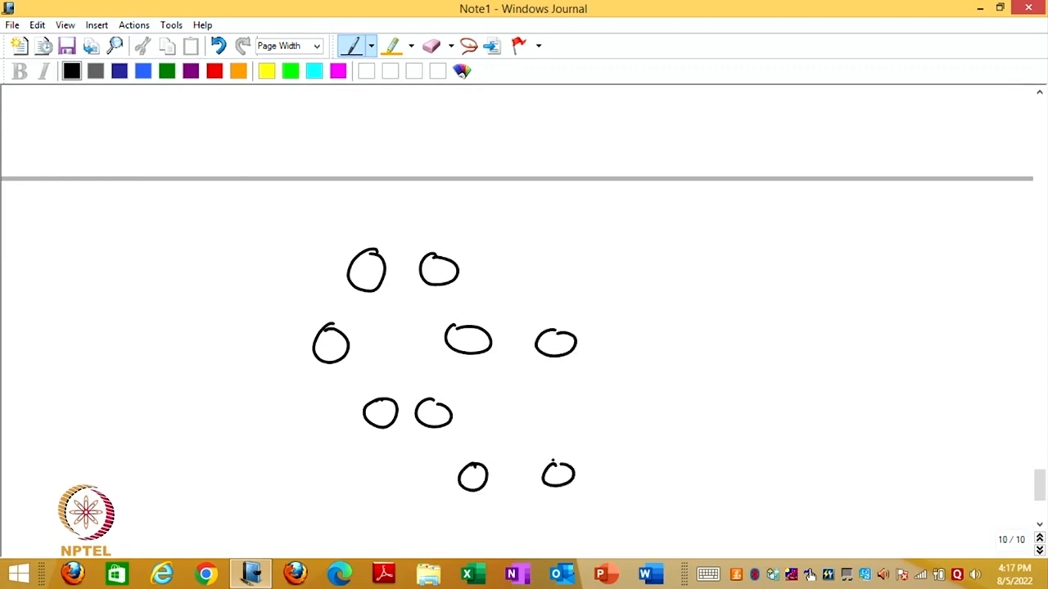
{"action": "mouse_move", "coordinate": [429, 46]}
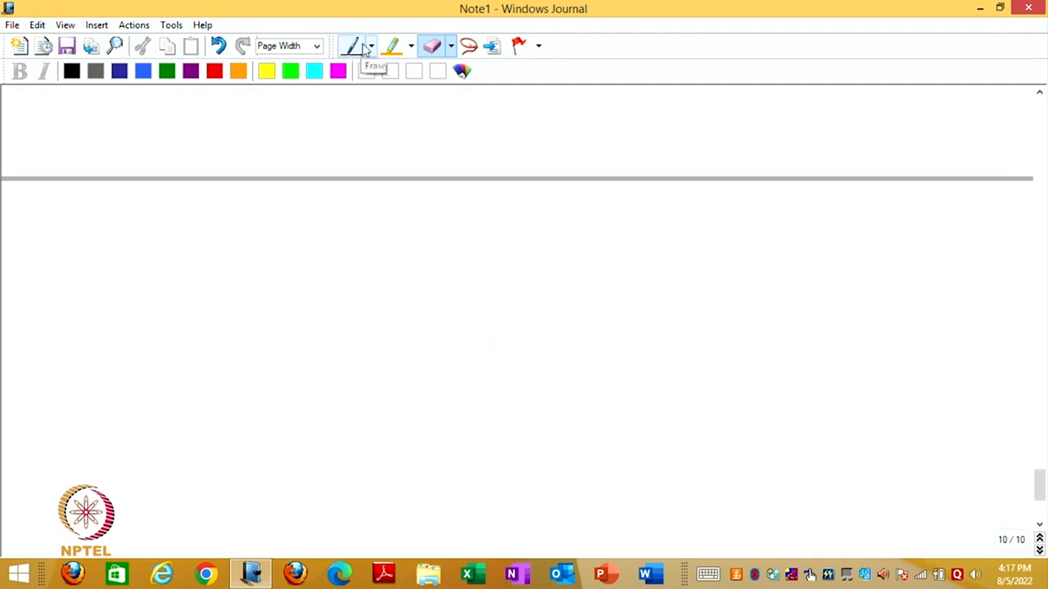
Draw a black honeycomb of connected hexagons with atom circles at every corner.
{"action": "left_click", "coordinate": [350, 46]}
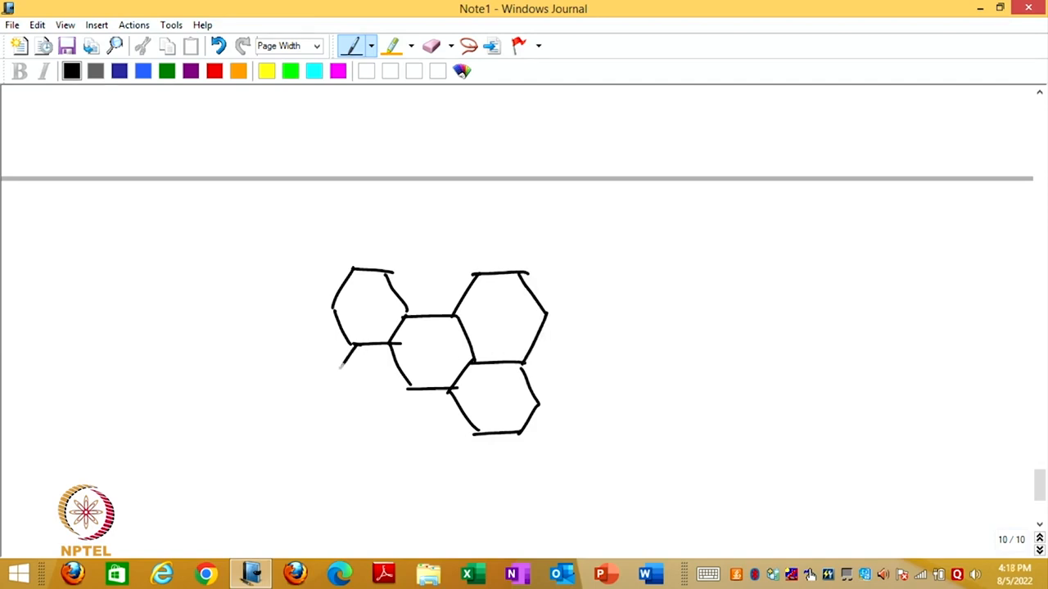
{"action": "left_click_drag", "start_coordinate": [336, 352], "coordinate": [409, 442]}
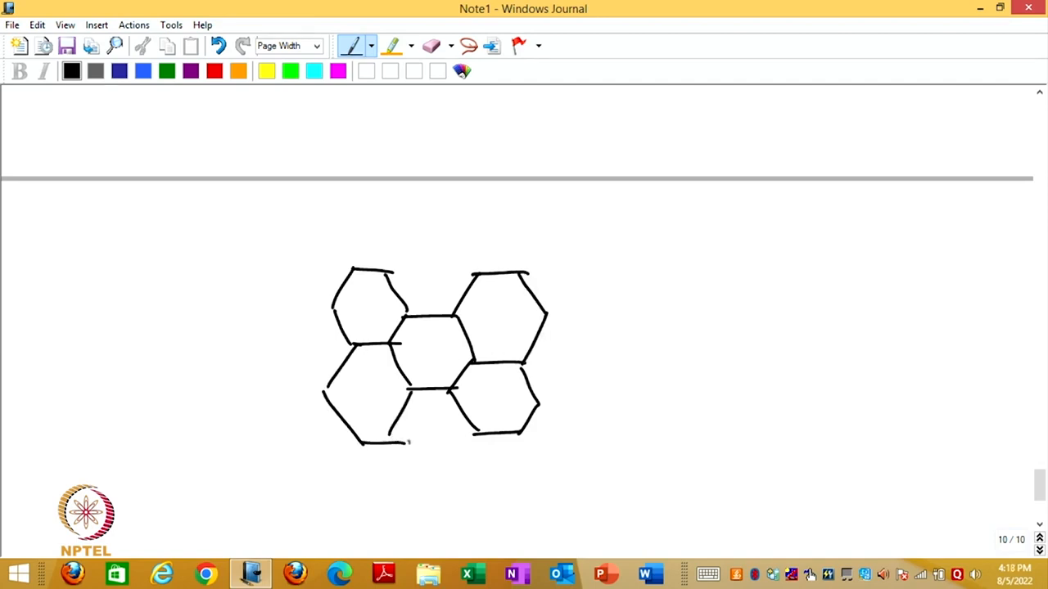
{"action": "left_click_drag", "start_coordinate": [401, 442], "coordinate": [471, 478]}
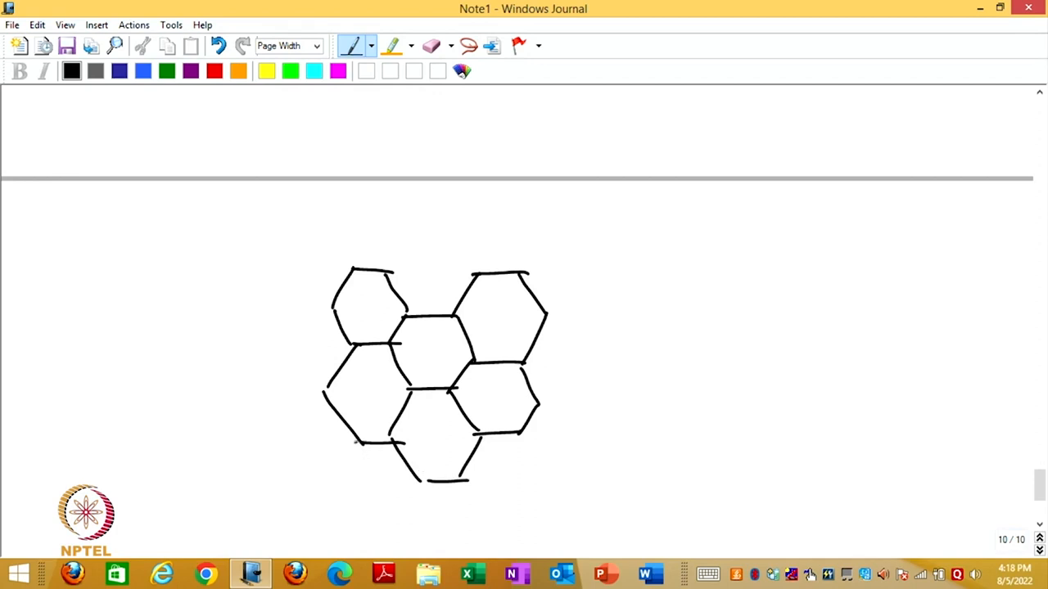
{"action": "left_click_drag", "start_coordinate": [328, 295], "coordinate": [336, 319]}
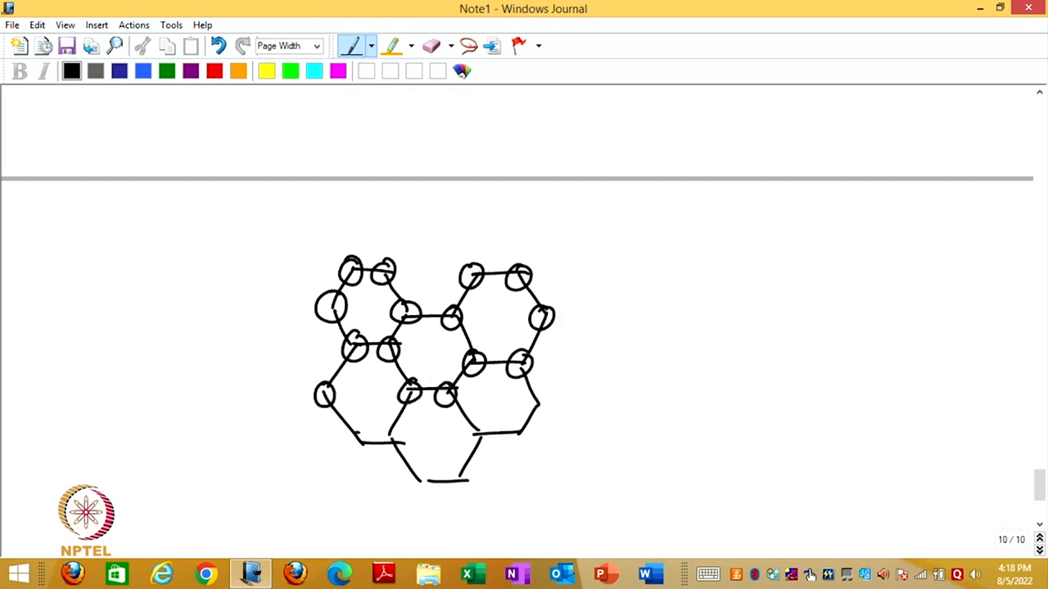
{"action": "left_click_drag", "start_coordinate": [352, 446], "coordinate": [422, 483]}
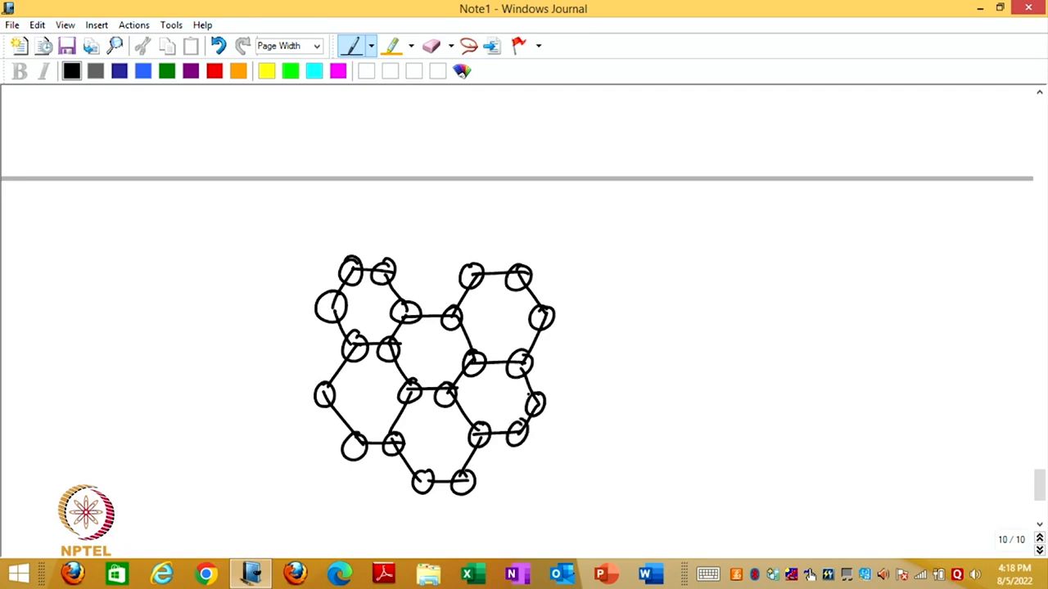
{"action": "left_click", "coordinate": [215, 70]}
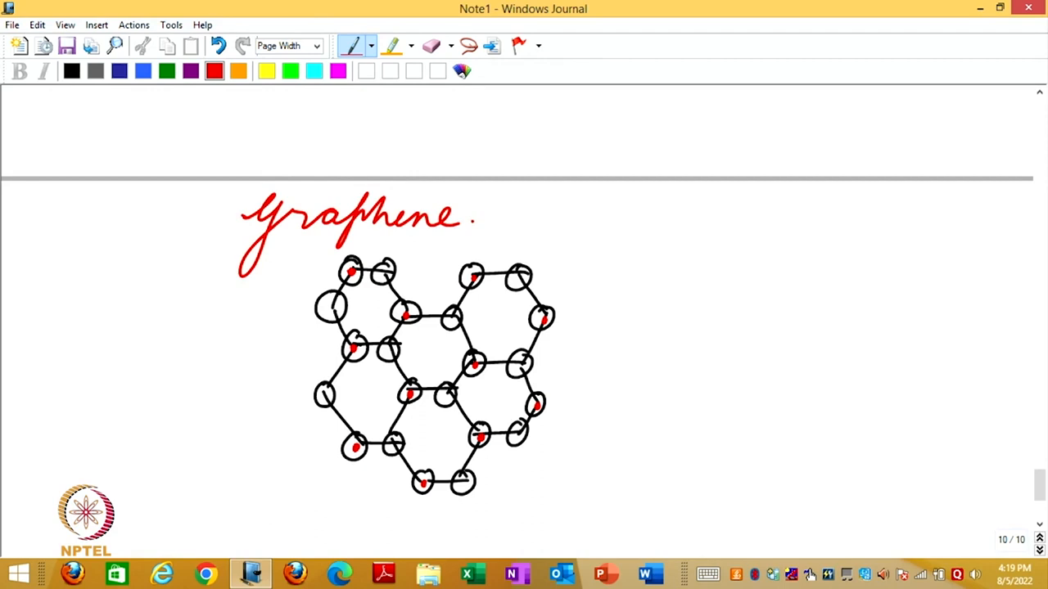
Mark the hexagon centres of the Graphene sketch with orange crosses.
{"action": "left_click", "coordinate": [237, 72]}
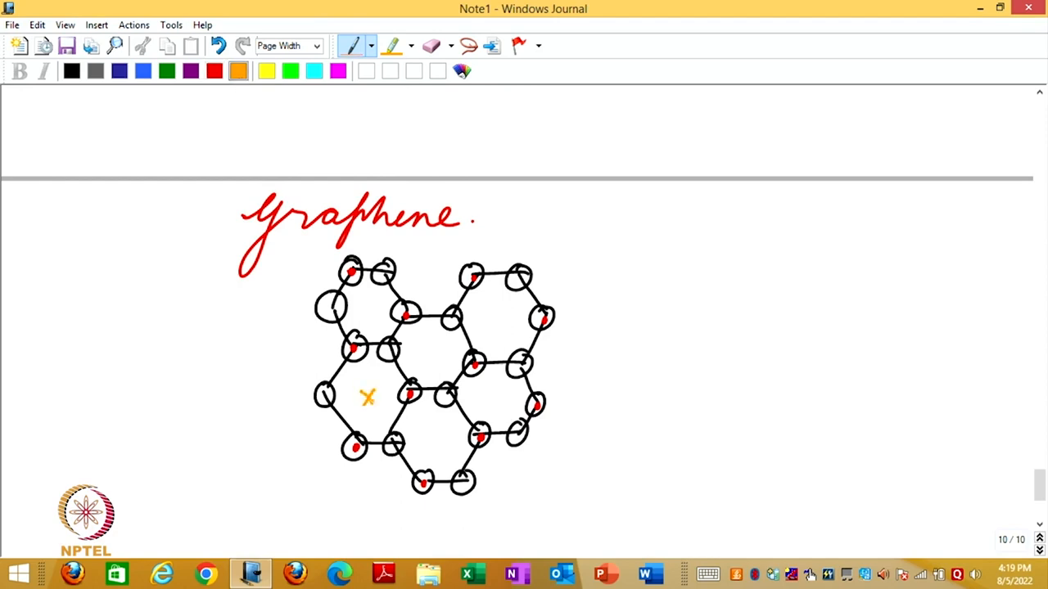
{"action": "left_click", "coordinate": [432, 439]}
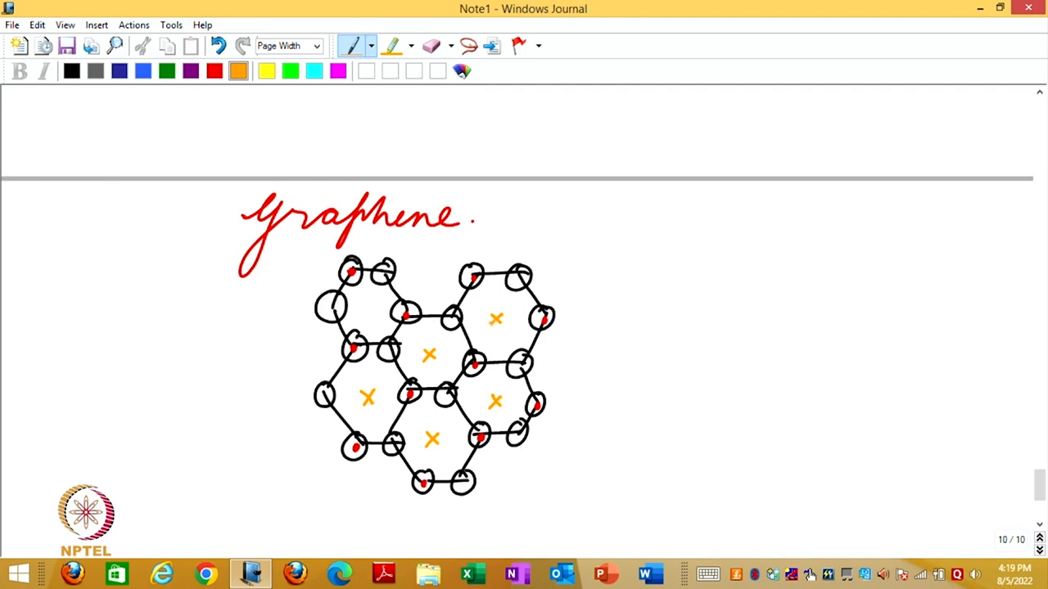
{"action": "left_click", "coordinate": [368, 309]}
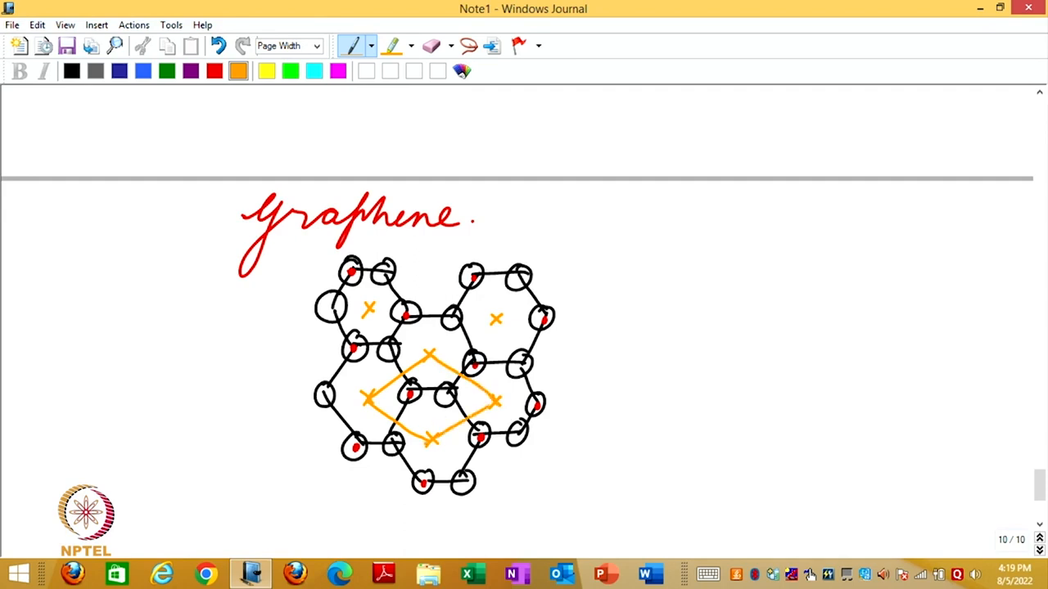
Draw a red rhombus joining atoms around the upper-right hexagon.
{"action": "left_click", "coordinate": [214, 71]}
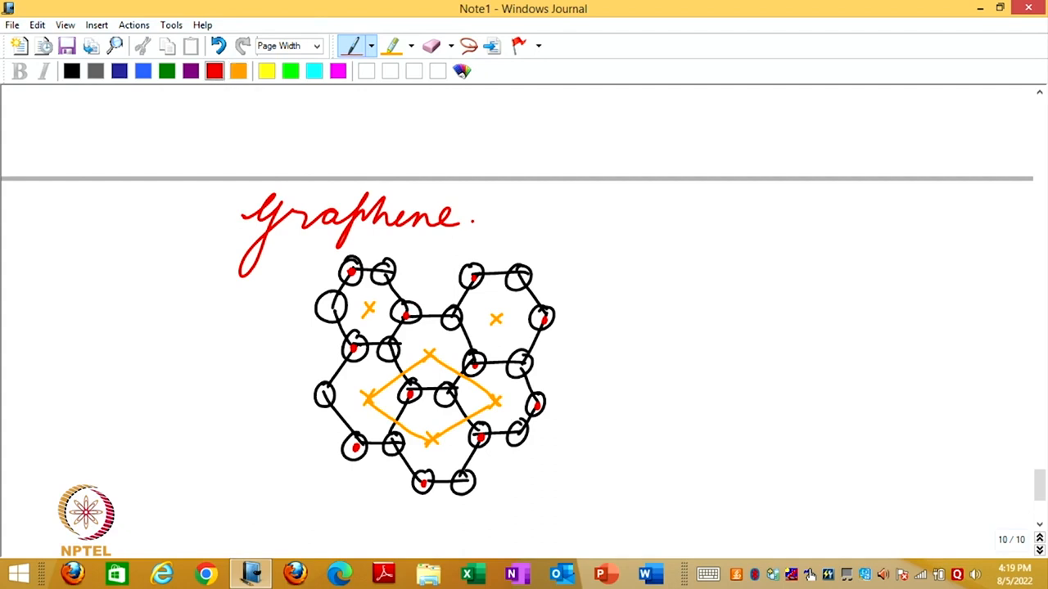
{"action": "left_click_drag", "start_coordinate": [471, 277], "coordinate": [406, 317]}
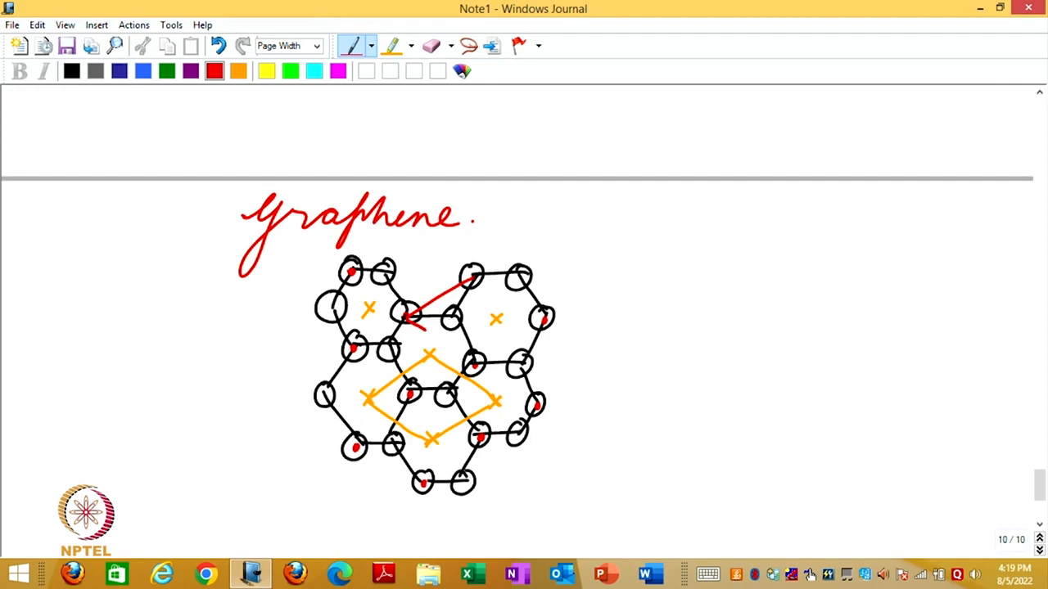
{"action": "left_click_drag", "start_coordinate": [422, 319], "coordinate": [472, 364]}
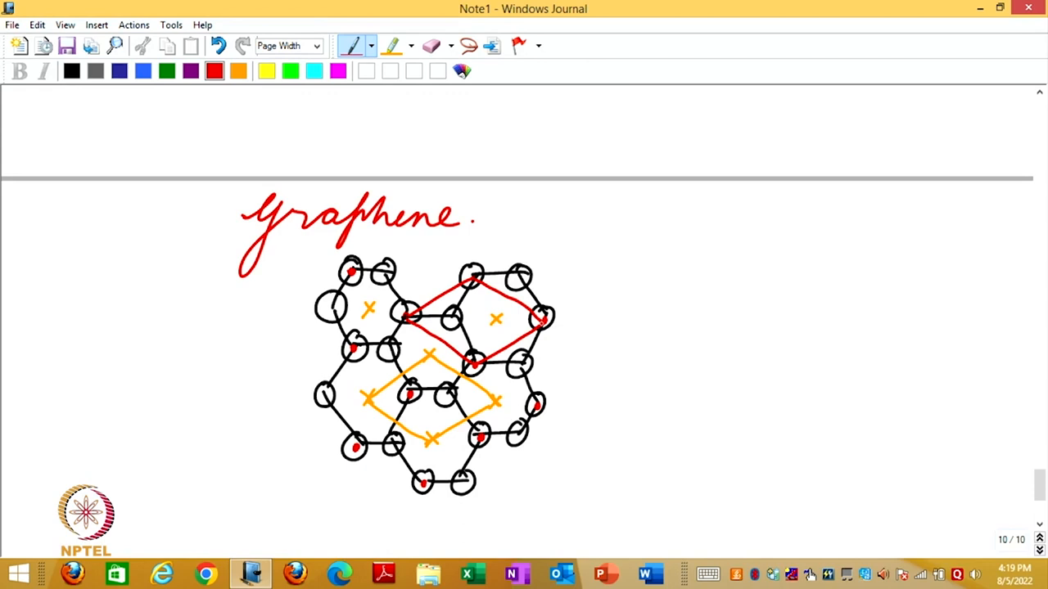
{"action": "left_click", "coordinate": [142, 71]}
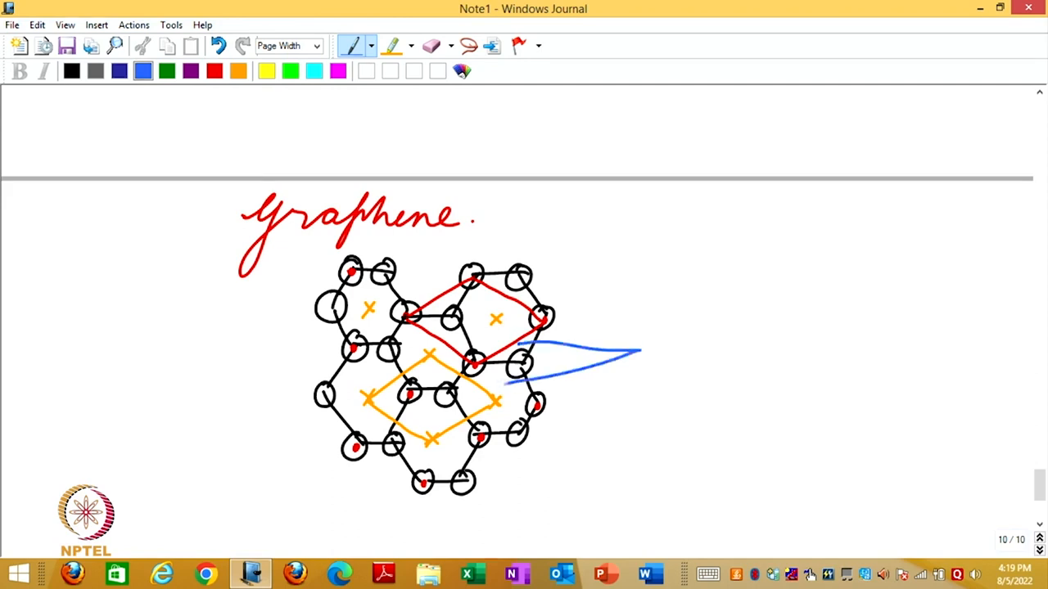
Point blue arrows at both rhombuses and note "identical rhombuses (unit cell)".
{"action": "left_click_drag", "start_coordinate": [646, 344], "coordinate": [668, 363]}
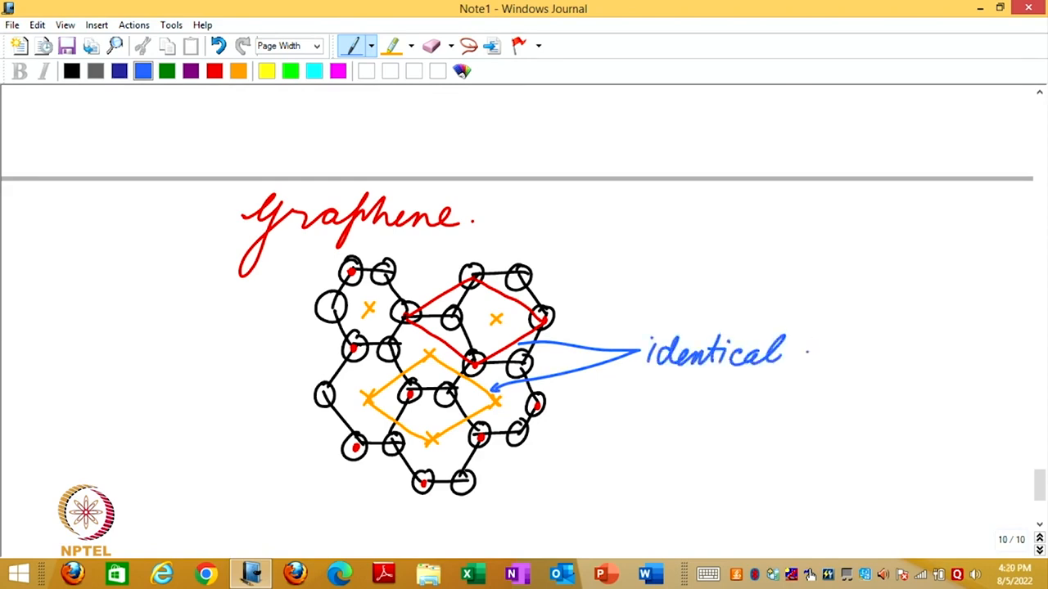
{"action": "type", "text": "rhom"}
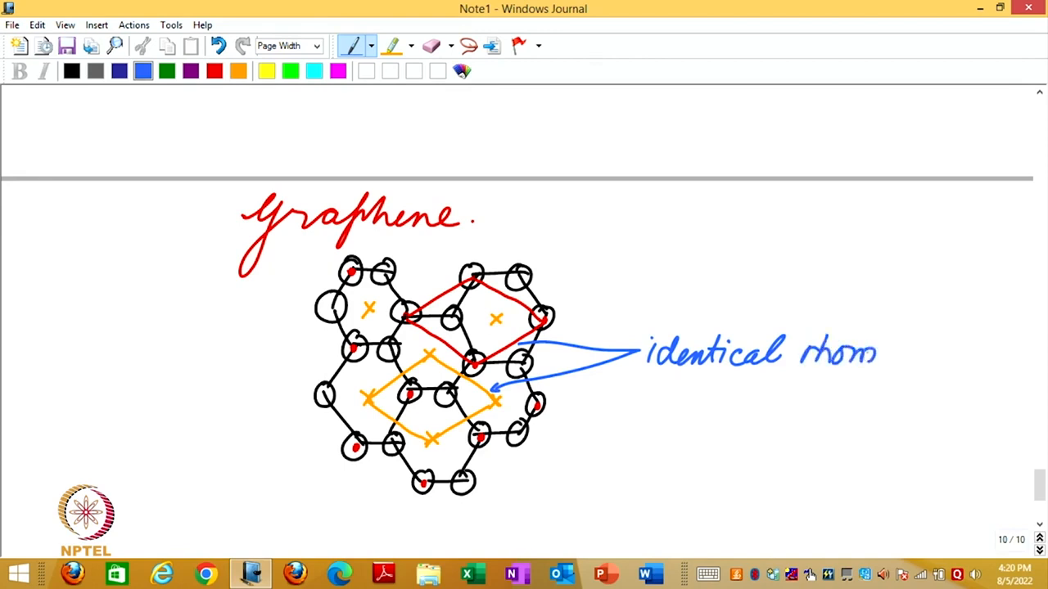
{"action": "type", "text": "buses."}
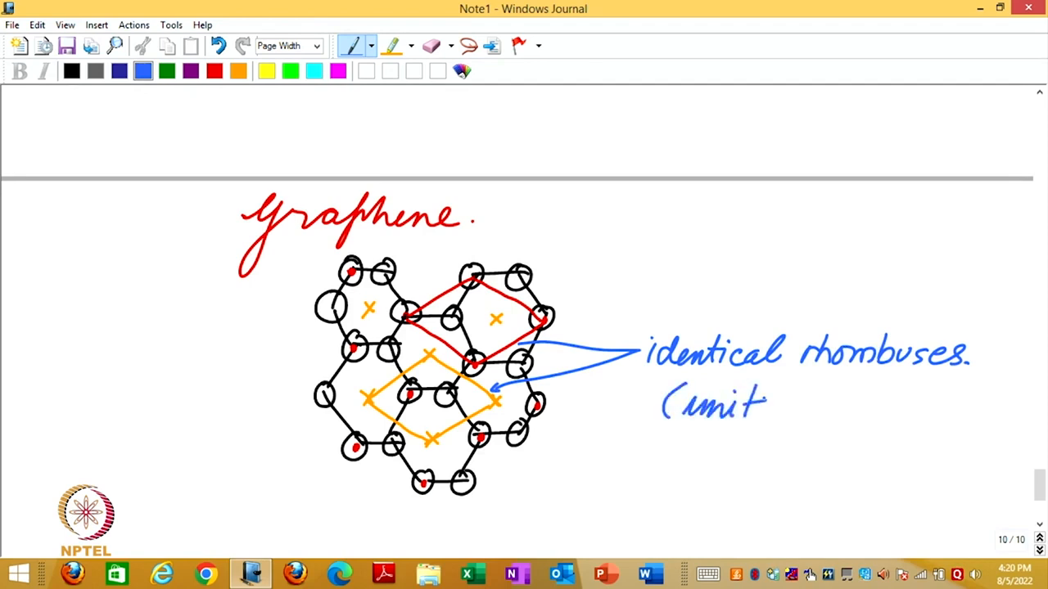
{"action": "left_click", "coordinate": [789, 401]}
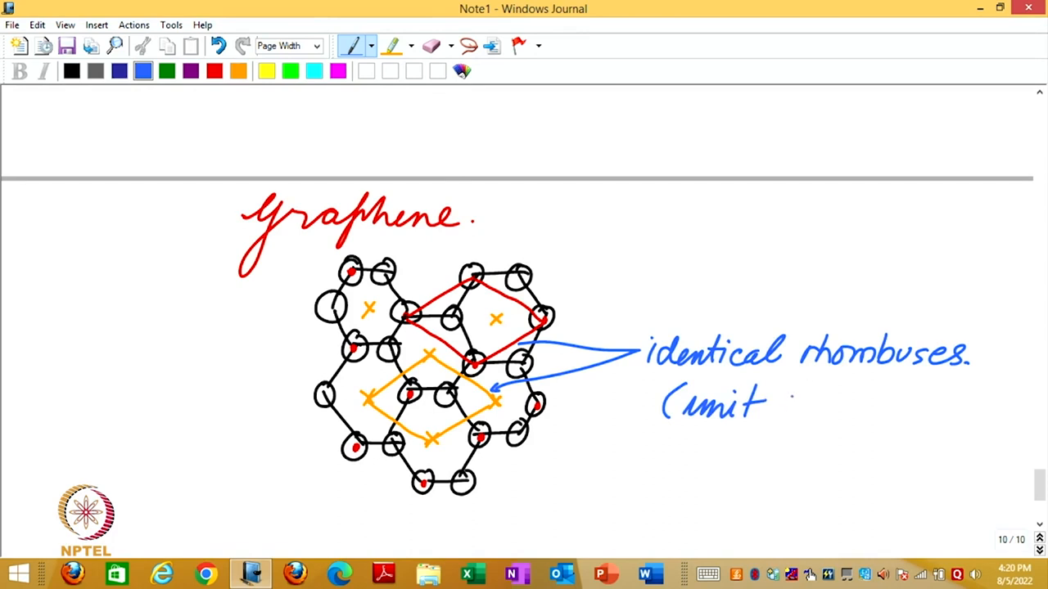
{"action": "type", "text": "cell)"}
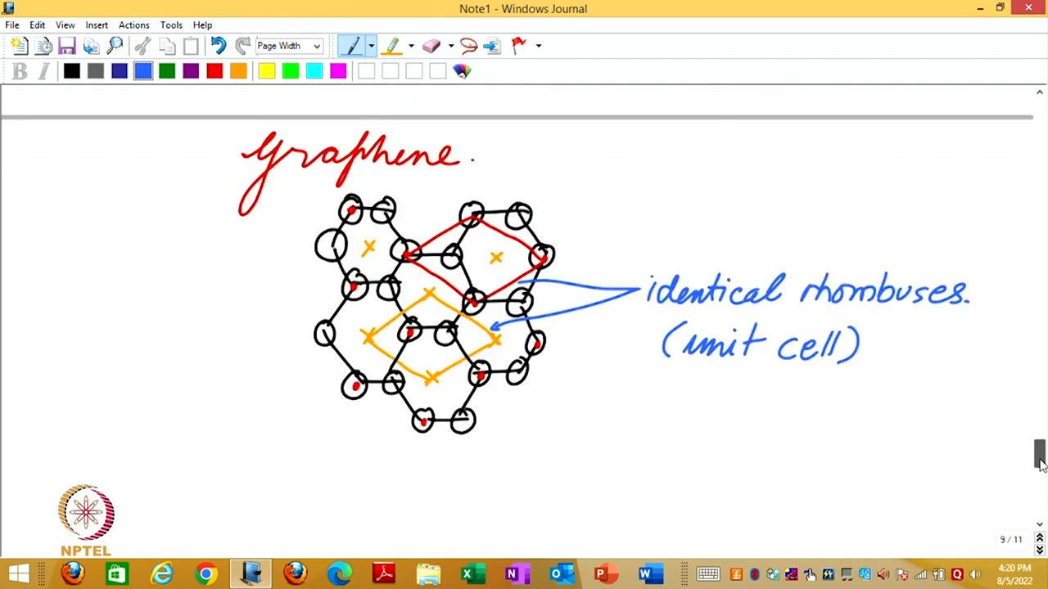
Write 'Crystal → Lattice' in blue beneath the Graphene sketch.
{"action": "scroll", "scroll_direction": "down", "scroll_amount": 3}
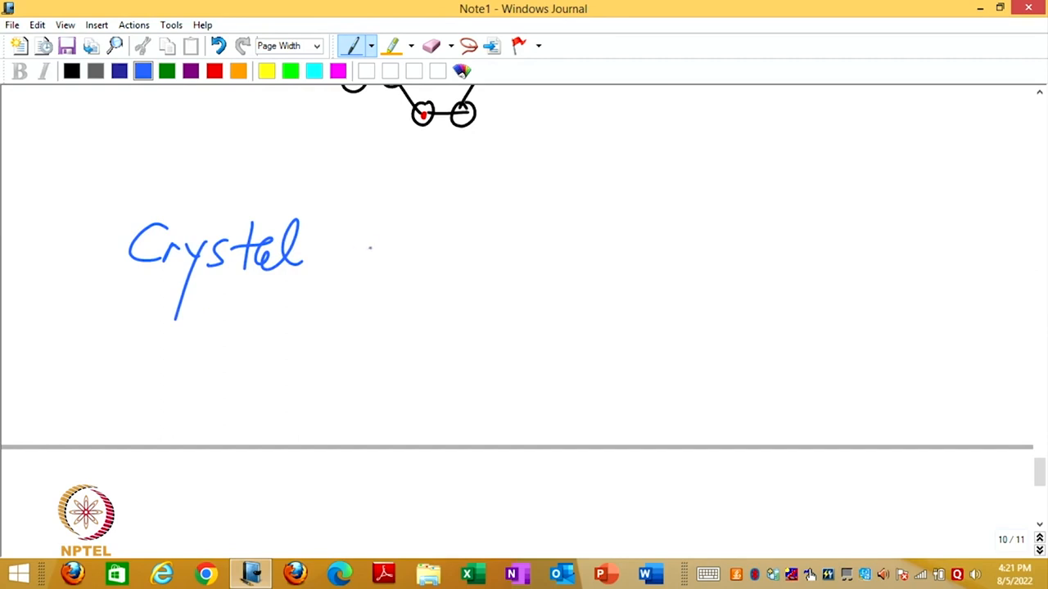
{"action": "left_click_drag", "start_coordinate": [336, 249], "coordinate": [511, 249]}
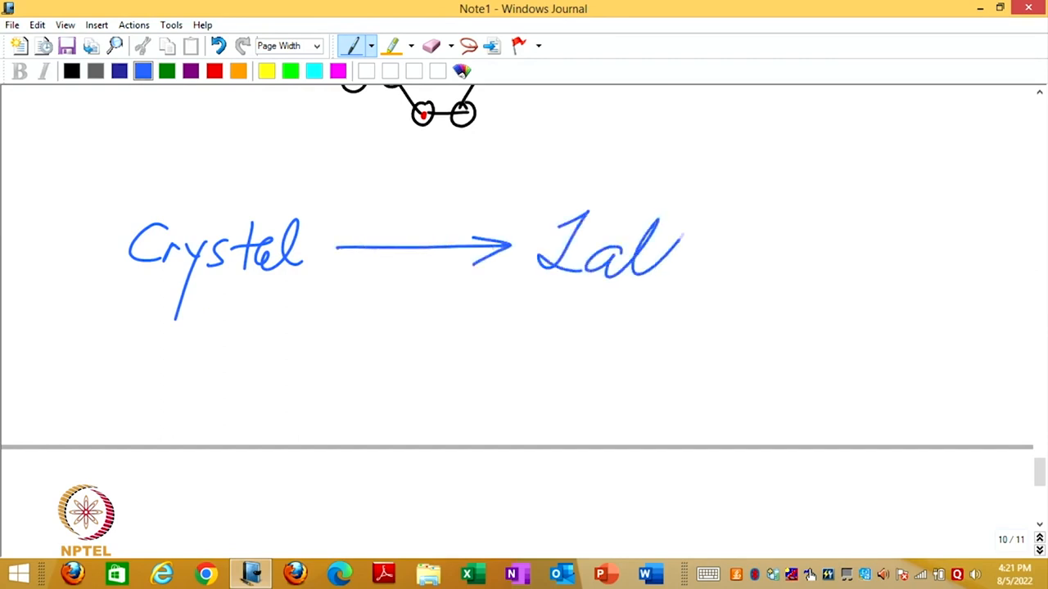
{"action": "left_click_drag", "start_coordinate": [679, 245], "coordinate": [753, 262]}
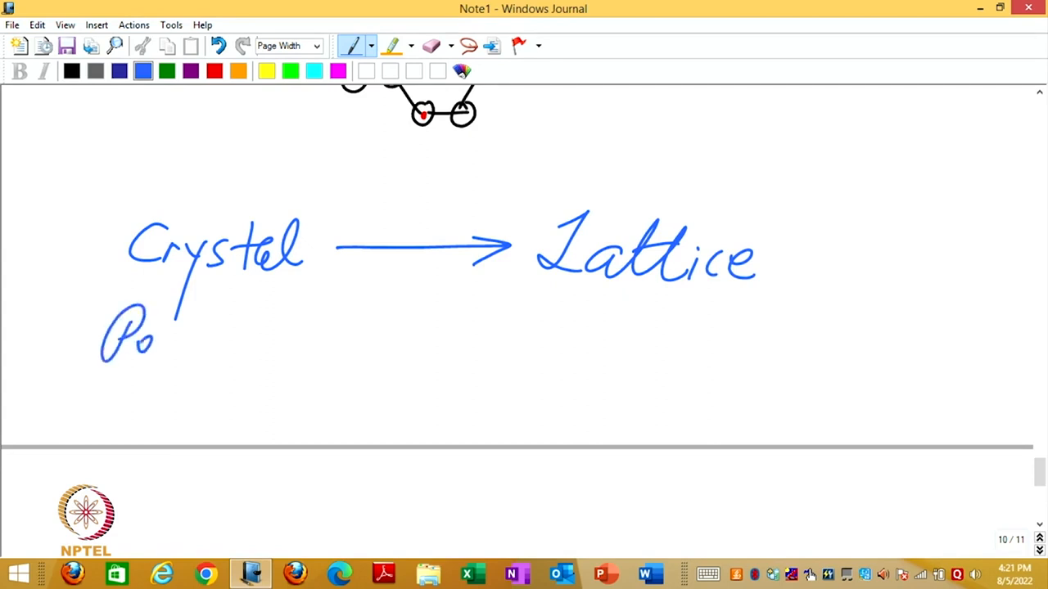
Add 'Periodic Pattern of atoms' under Crystal and 'Periodic set of points' under Lattice.
{"action": "left_click_drag", "start_coordinate": [151, 343], "coordinate": [270, 343]}
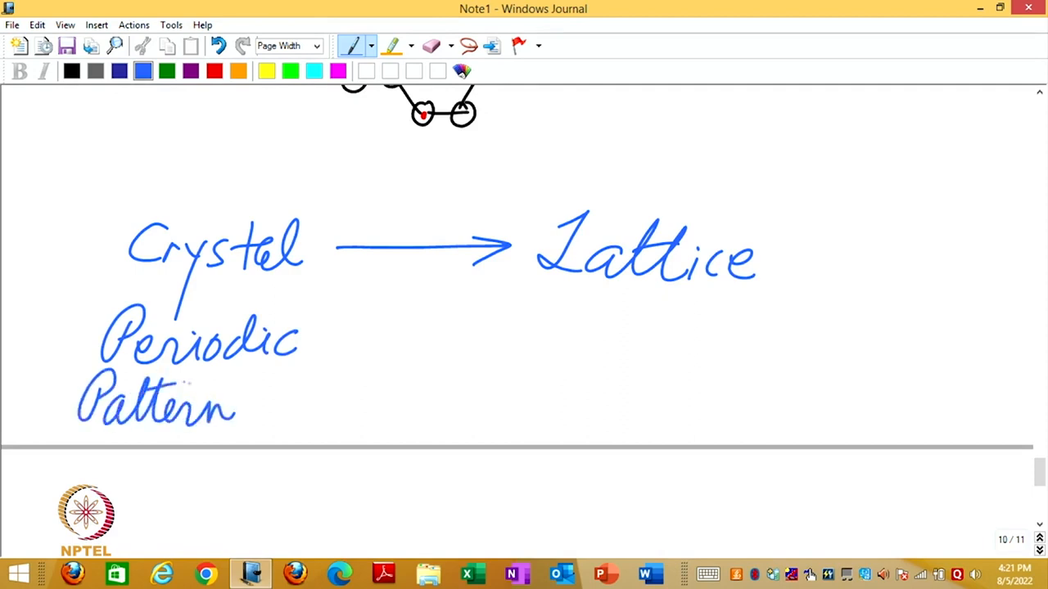
{"action": "left_click_drag", "start_coordinate": [246, 409], "coordinate": [352, 393]}
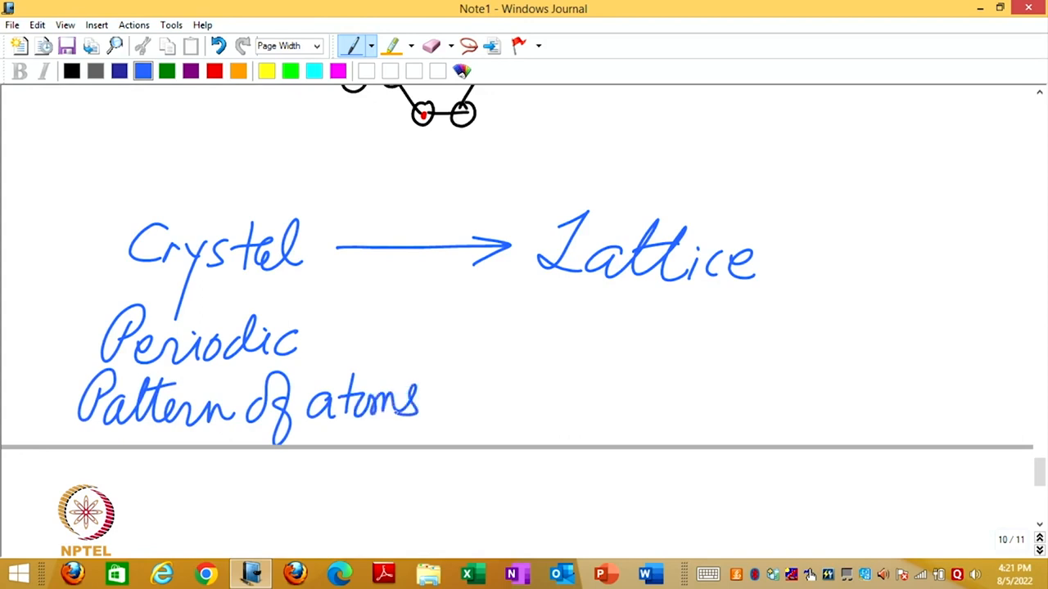
{"action": "left_click_drag", "start_coordinate": [560, 307], "coordinate": [592, 339]}
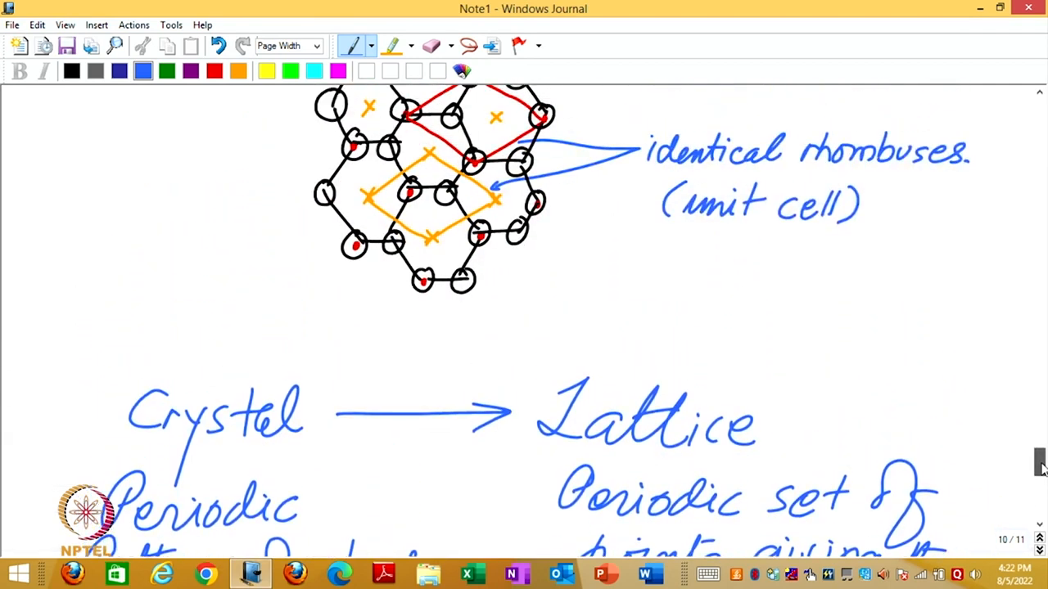
{"action": "scroll", "scroll_direction": "up", "scroll_amount": 3}
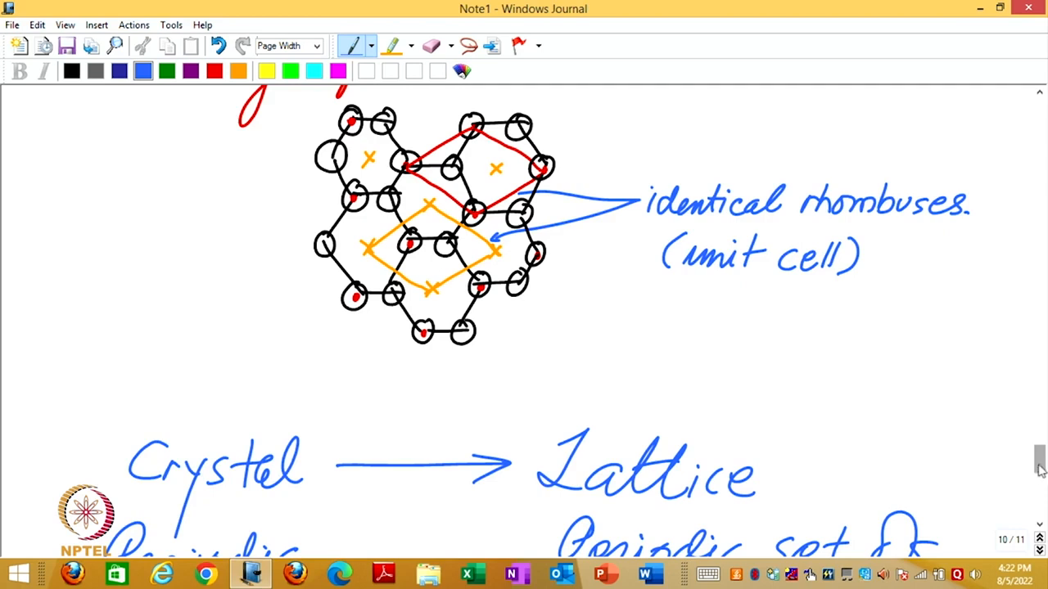
{"action": "scroll", "scroll_direction": "down", "scroll_amount": 3}
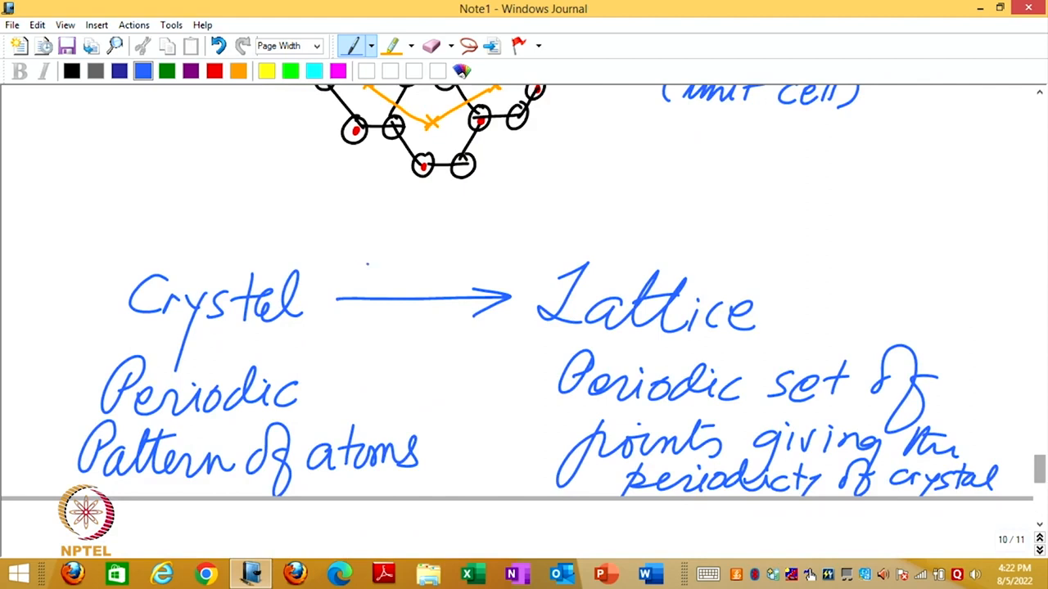
Write 'unique' in red above the arrow and draw a purple return arrow asking 'What is being repeated?'.
{"action": "left_click_drag", "start_coordinate": [347, 265], "coordinate": [368, 245]}
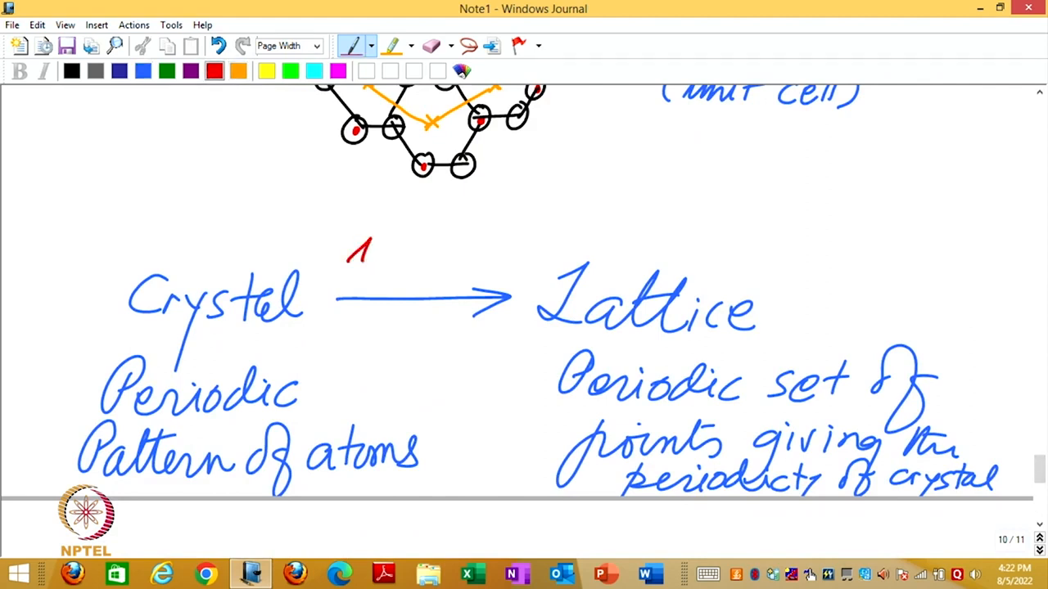
{"action": "type", "text": "unique"}
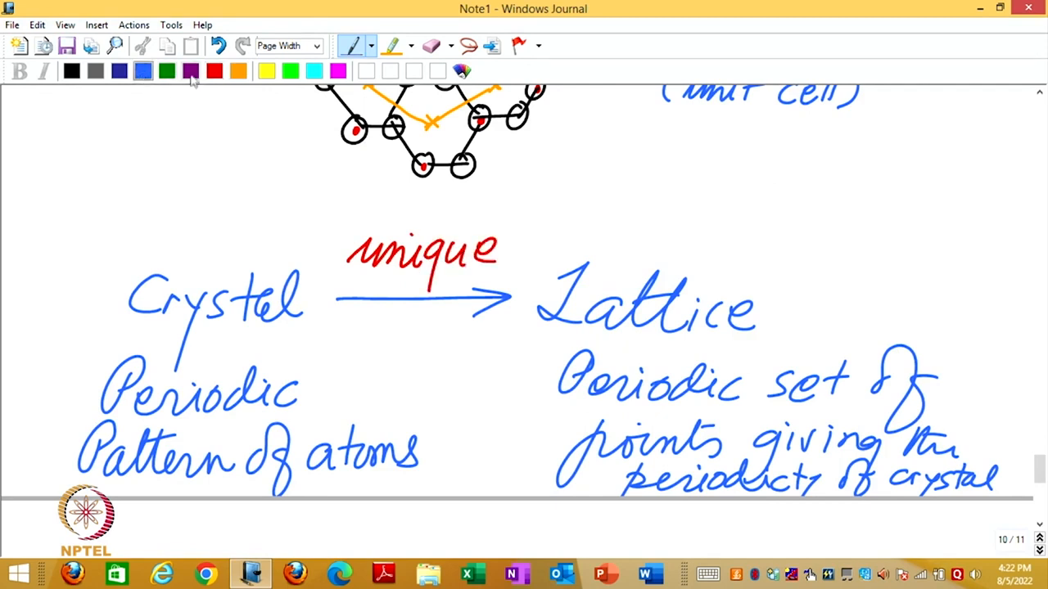
{"action": "left_click_drag", "start_coordinate": [390, 375], "coordinate": [527, 328]}
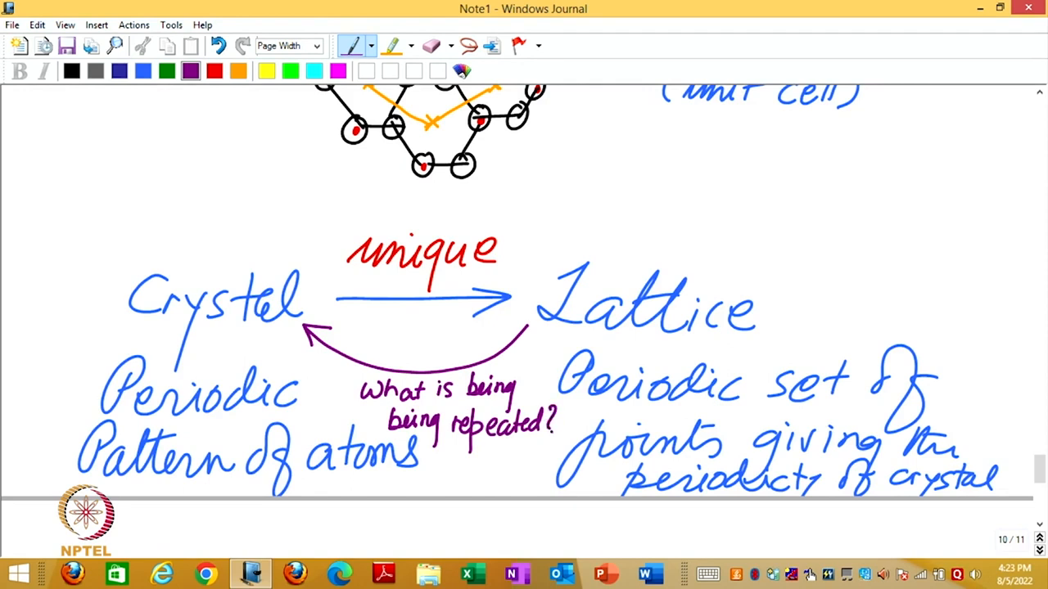
Label the repeated unit '≡ Motif' in purple.
{"action": "scroll", "scroll_direction": "down", "scroll_amount": 3}
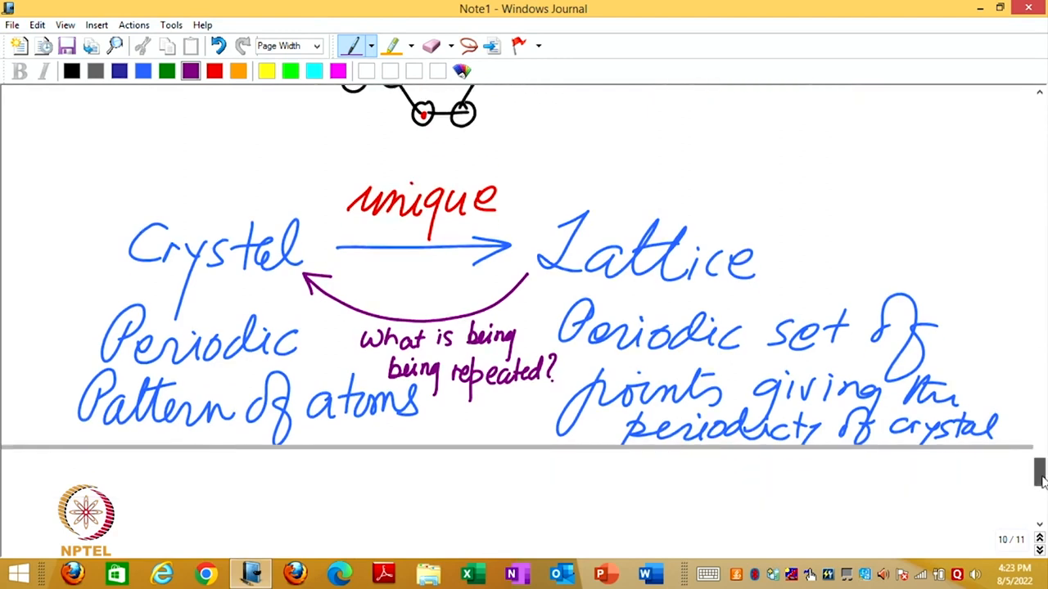
{"action": "scroll", "scroll_direction": "down", "scroll_amount": 3}
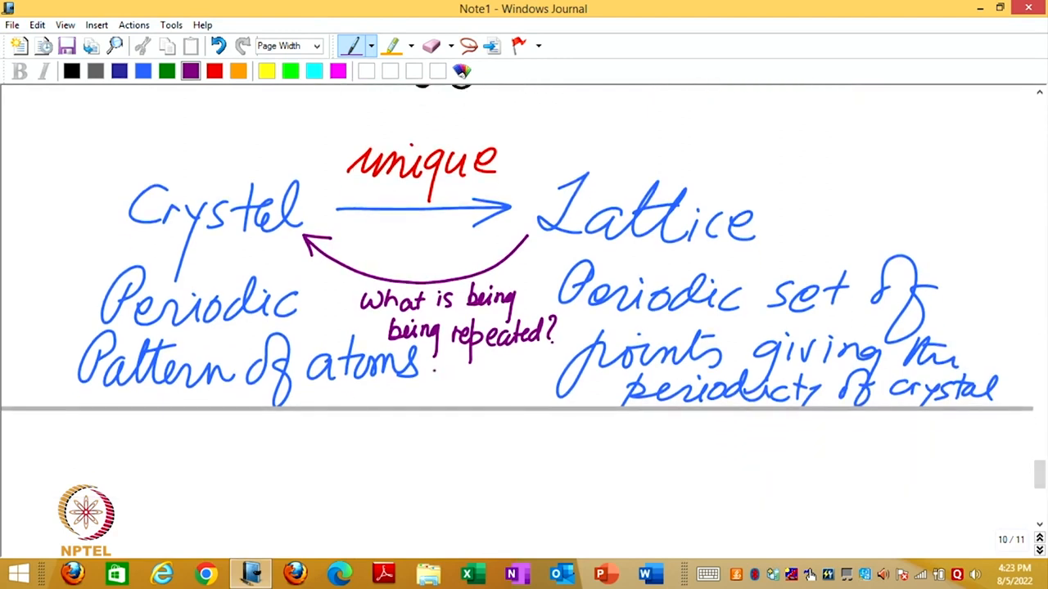
{"action": "left_click_drag", "start_coordinate": [426, 379], "coordinate": [458, 377]}
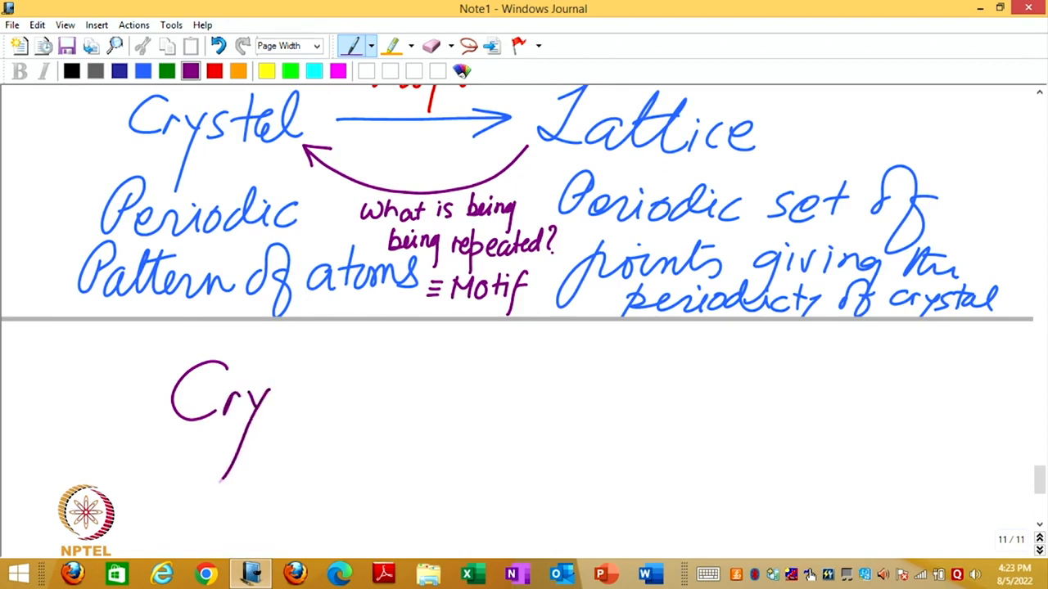
Write the equation 'Crystal = Lattice + Motif' with 'How to repeat' and 'What to repeat' notes.
{"action": "left_click_drag", "start_coordinate": [270, 401], "coordinate": [341, 401]}
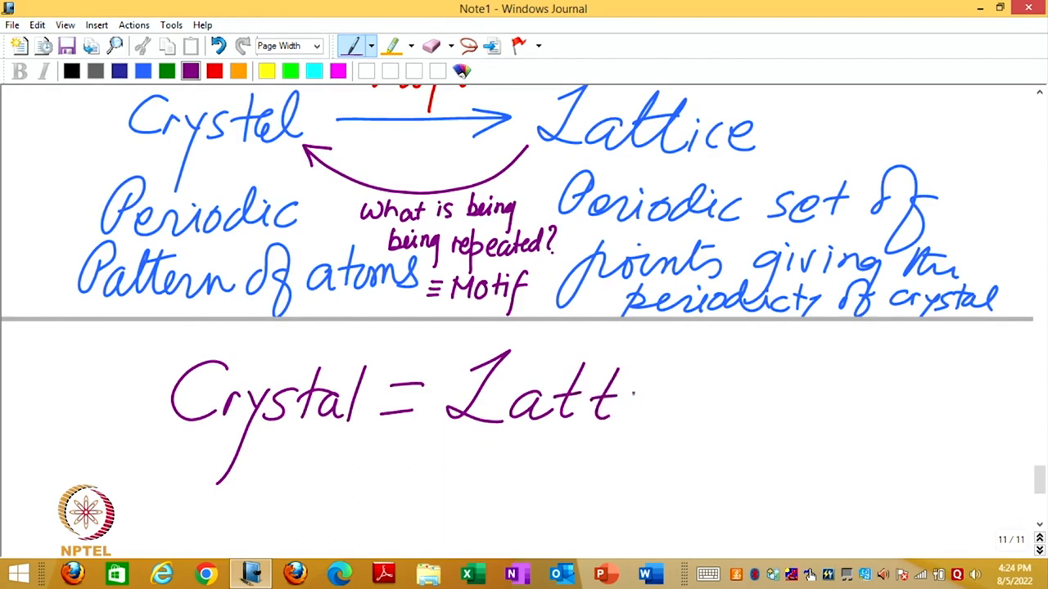
{"action": "left_click_drag", "start_coordinate": [622, 401], "coordinate": [745, 401]}
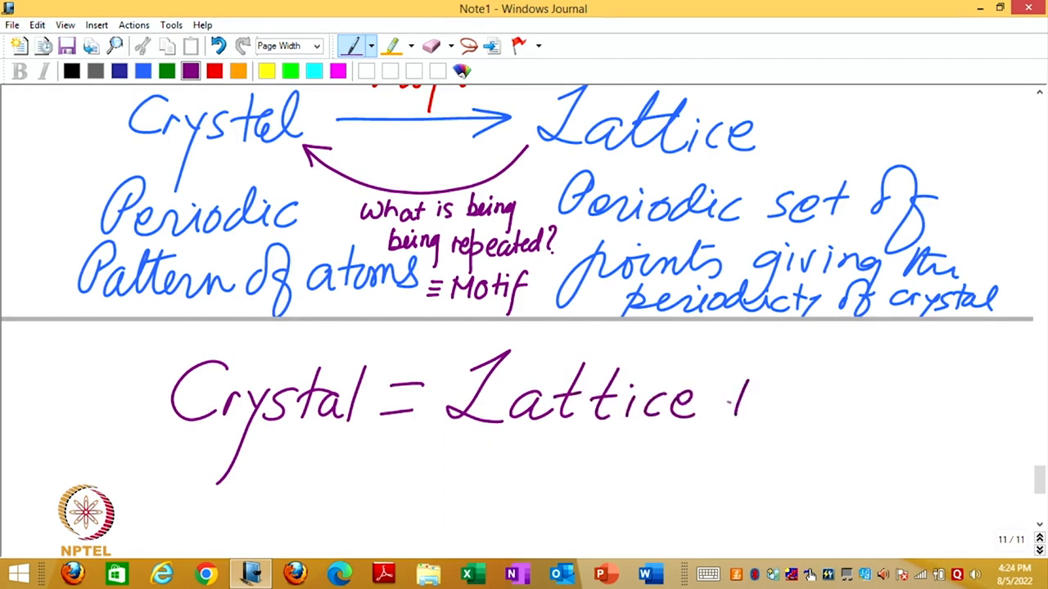
{"action": "left_click_drag", "start_coordinate": [737, 401], "coordinate": [864, 401]}
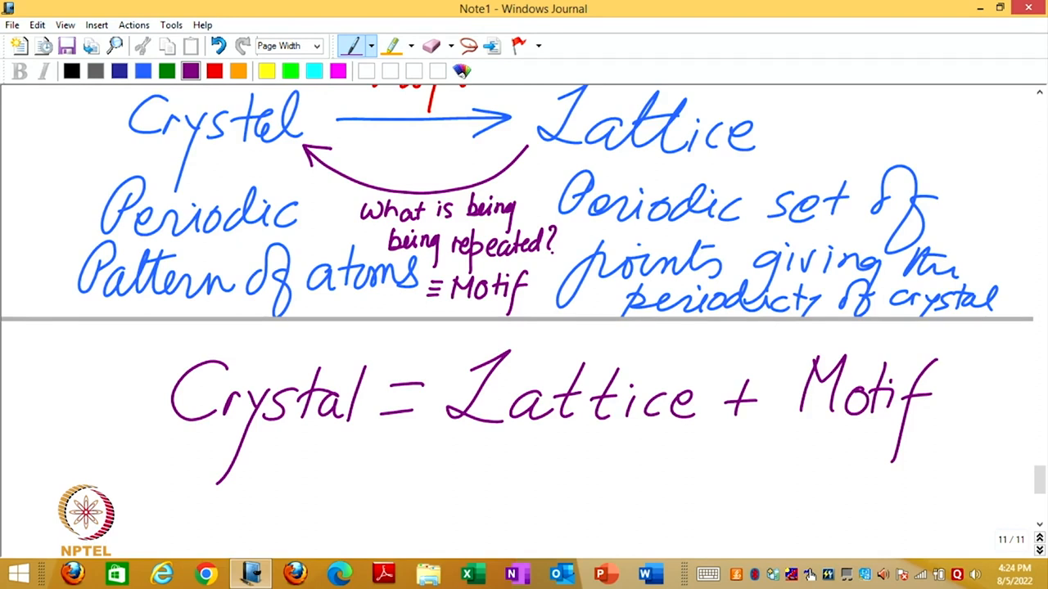
{"action": "scroll", "scroll_direction": "down", "scroll_amount": 3}
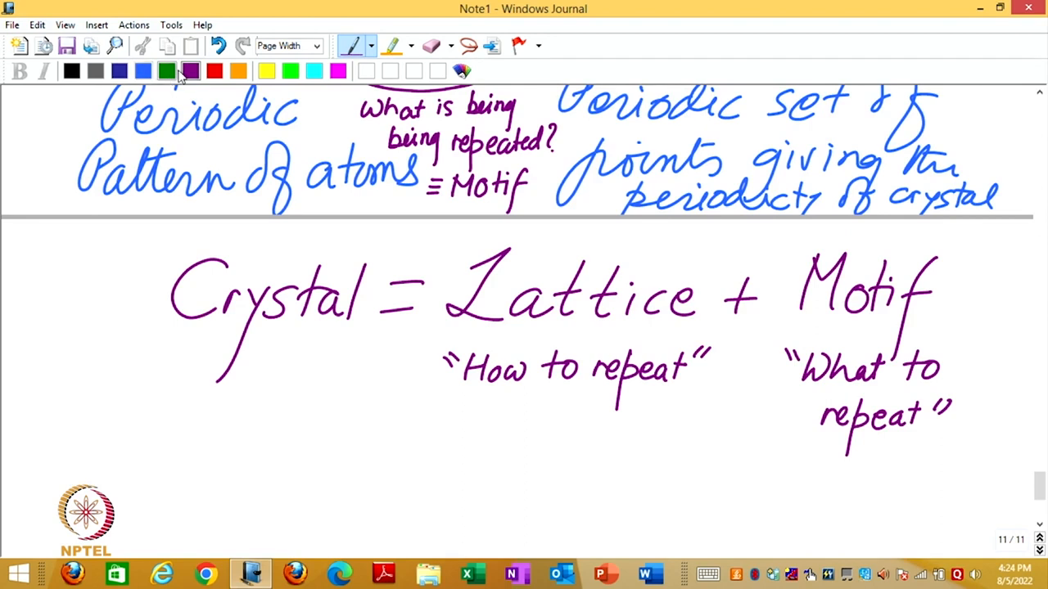
Draw a red box around 'Crystal = Lattice + Motif', circle the '+' and add a downward arrow.
{"action": "left_click_drag", "start_coordinate": [145, 248], "coordinate": [294, 422]}
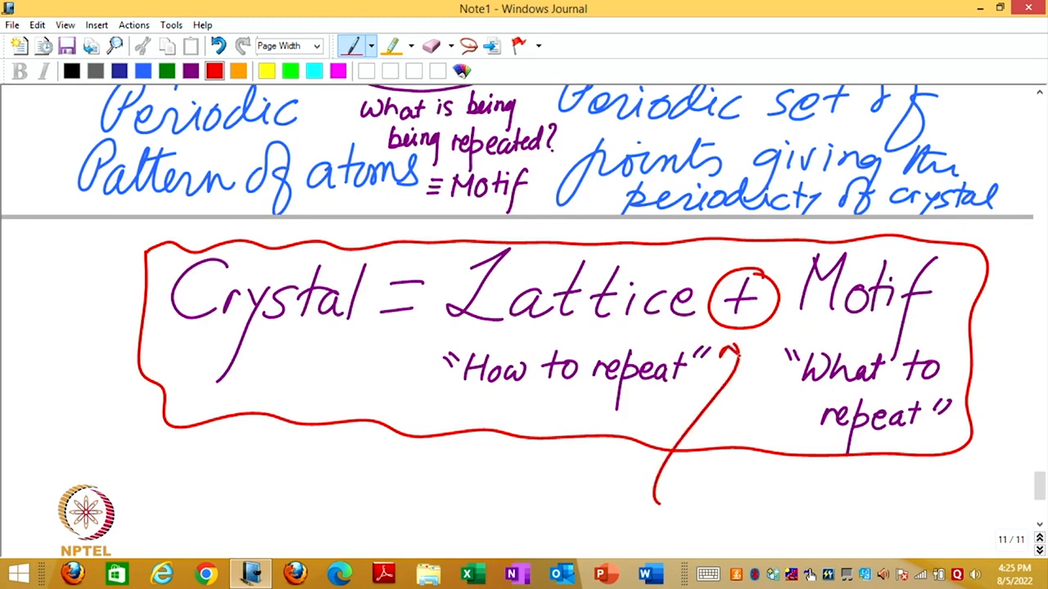
Write 'associate identical motif to each lattice point' in red at the arrow's tip.
{"action": "scroll", "scroll_direction": "down", "scroll_amount": 3}
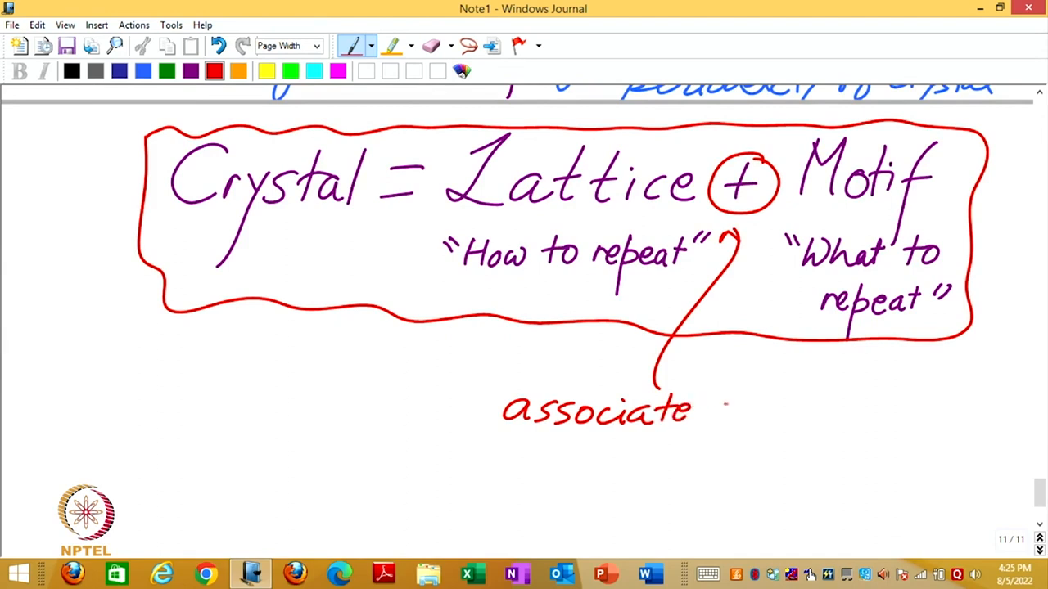
{"action": "left_click_drag", "start_coordinate": [717, 418], "coordinate": [766, 406]}
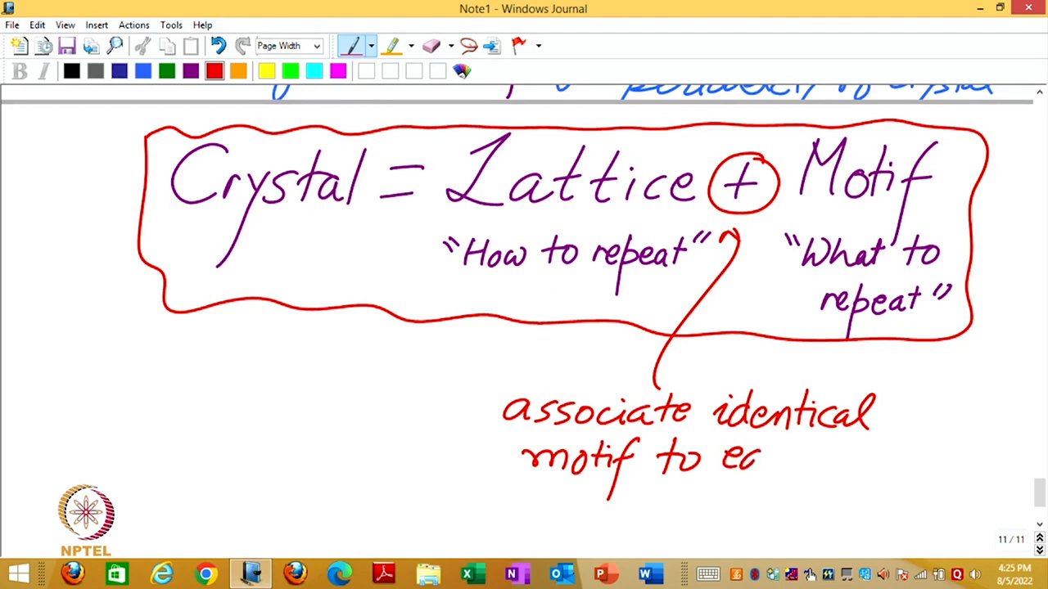
{"action": "mouse_move", "coordinate": [573, 511]}
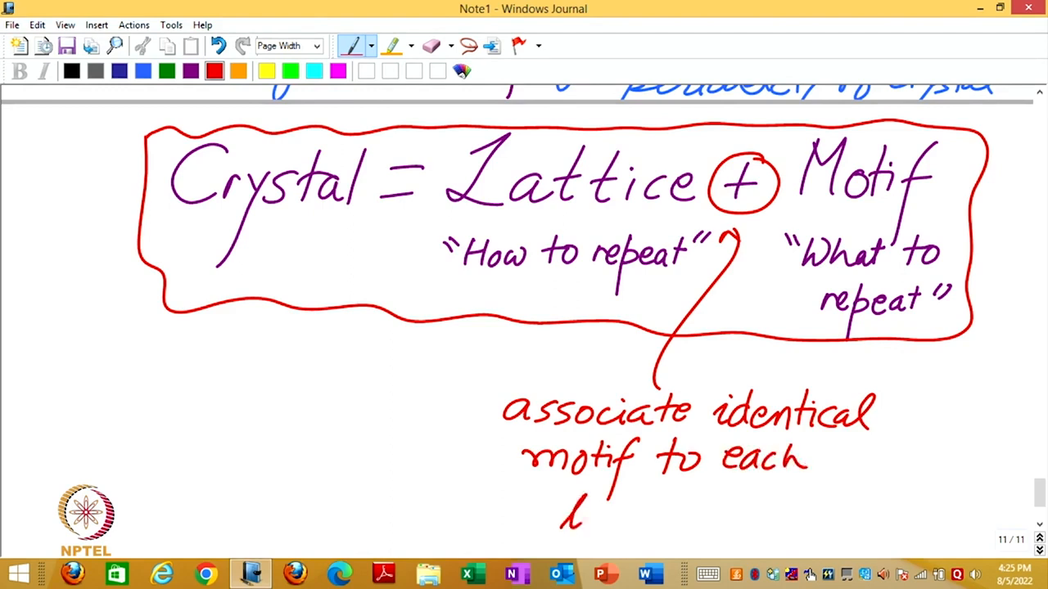
{"action": "left_click_drag", "start_coordinate": [565, 524], "coordinate": [688, 524]}
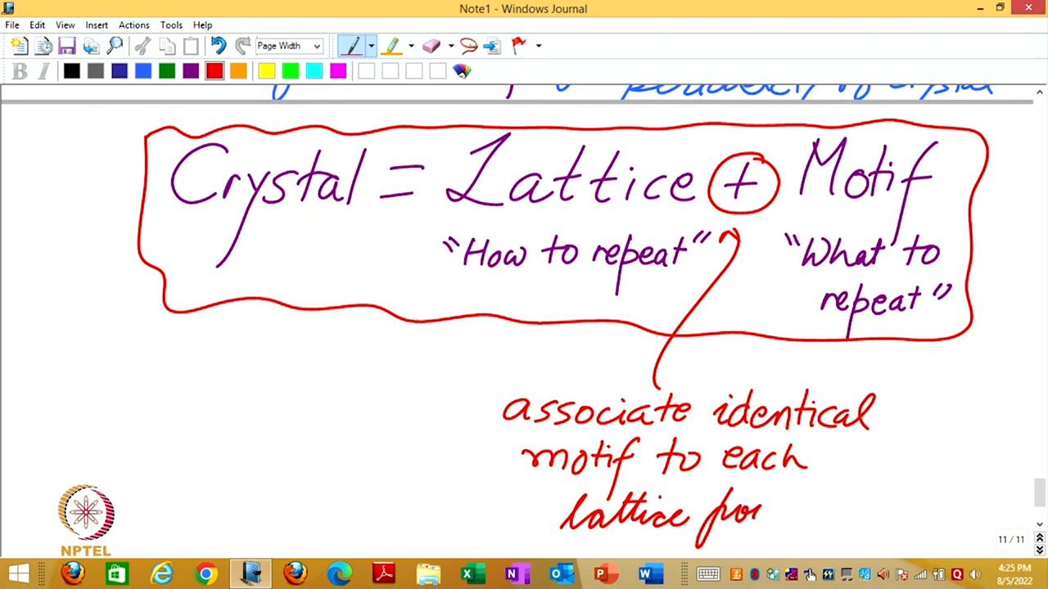
{"action": "type", "text": "point"}
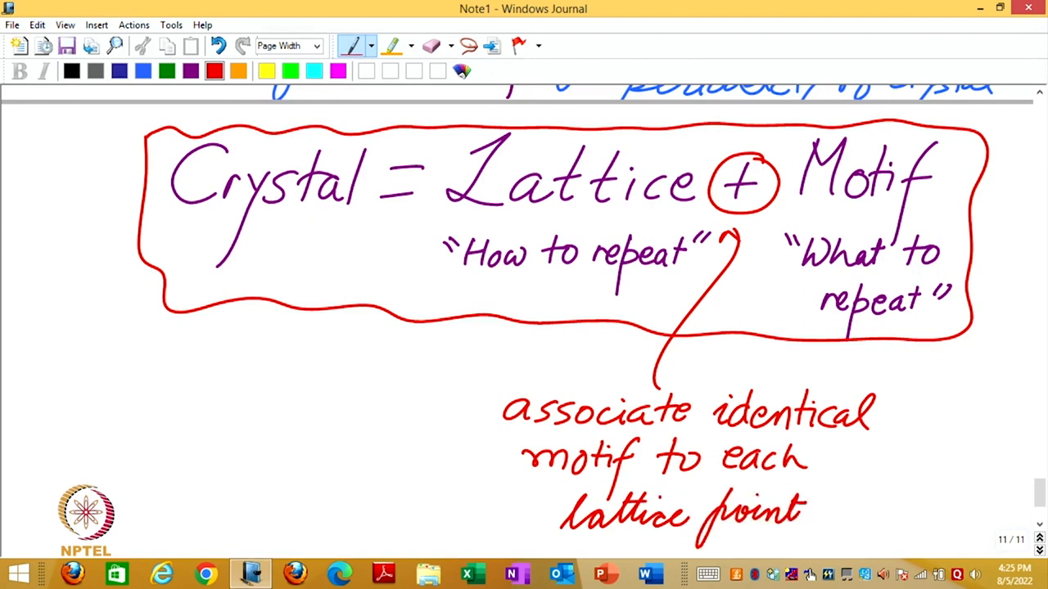